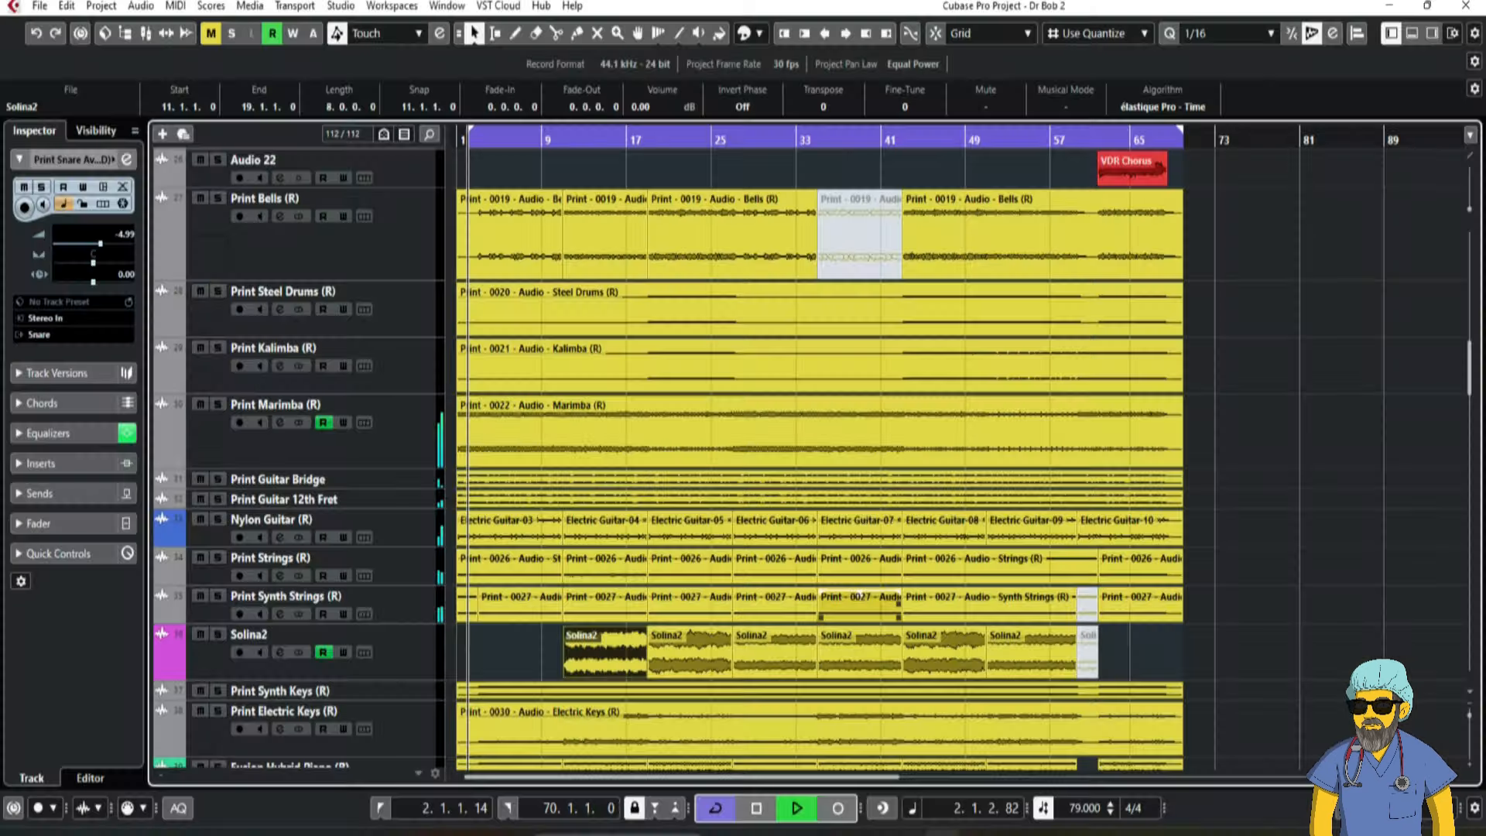
- Browse the Strings, Synth Strings and Solina2 tracks, then select the bar 11–19 Bells part
scroll(down, 3)
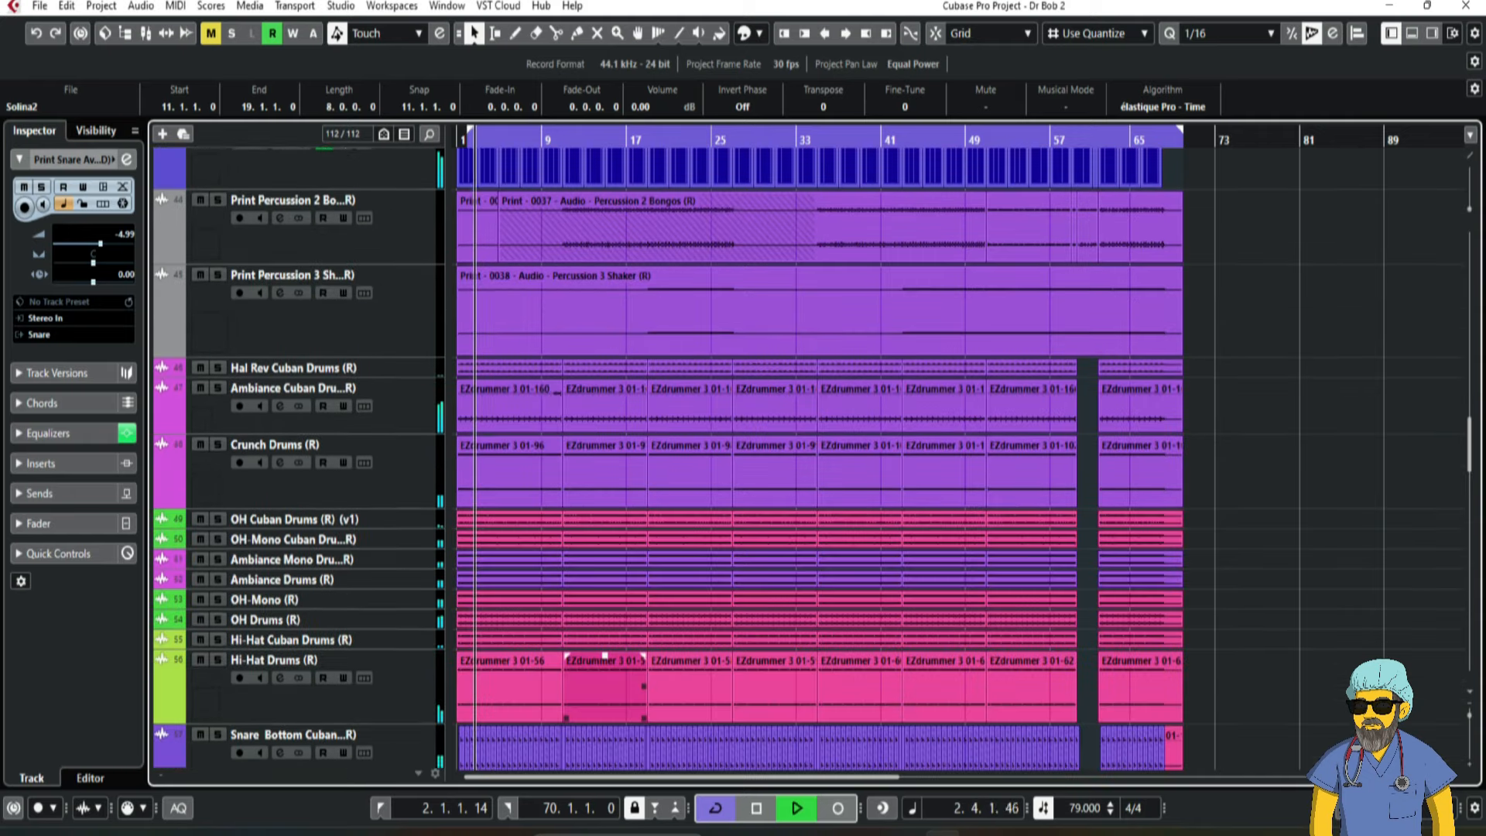
scroll(down, 3)
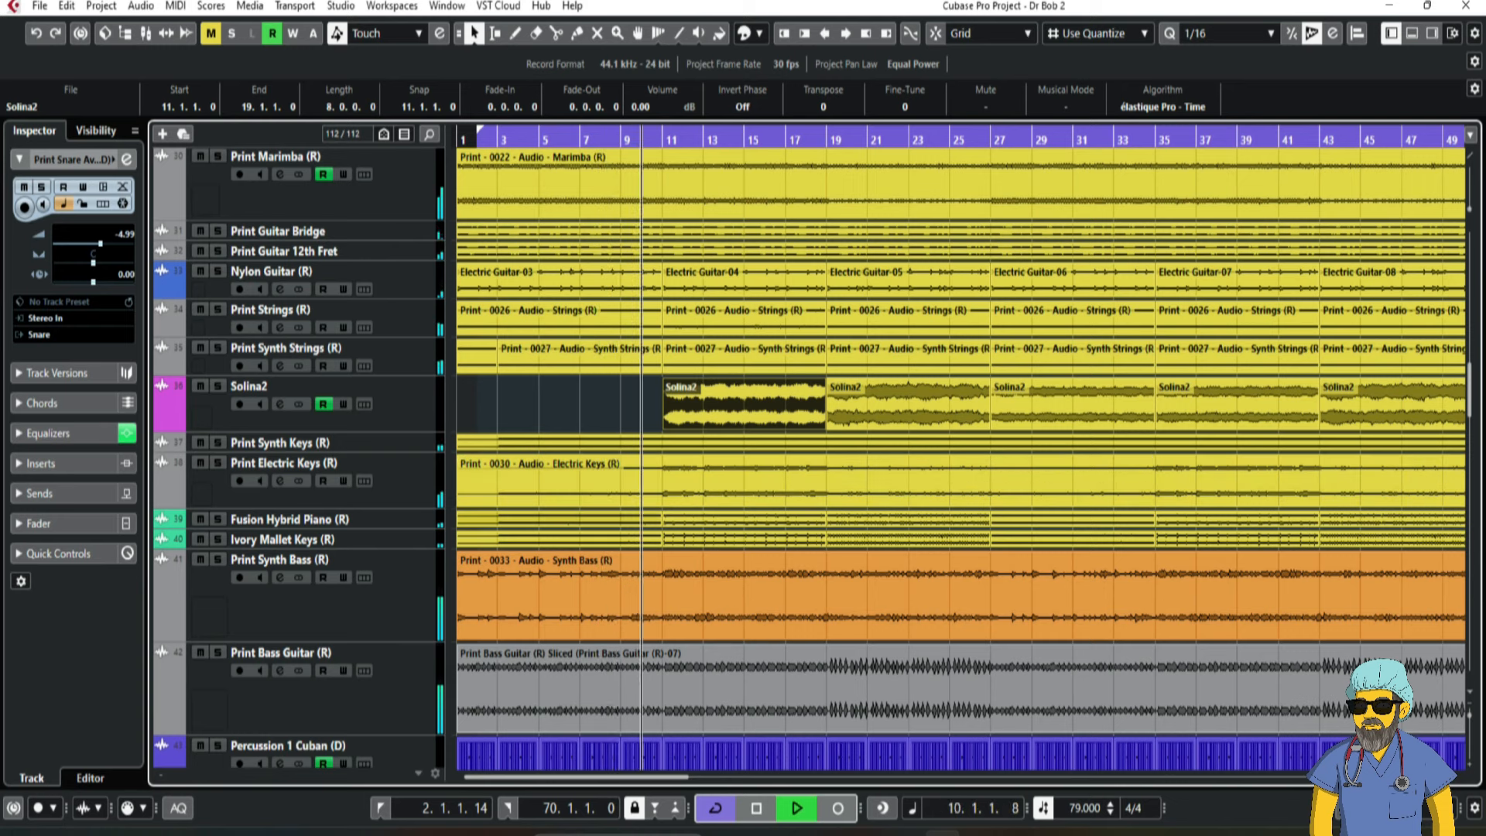
scroll(down, 3)
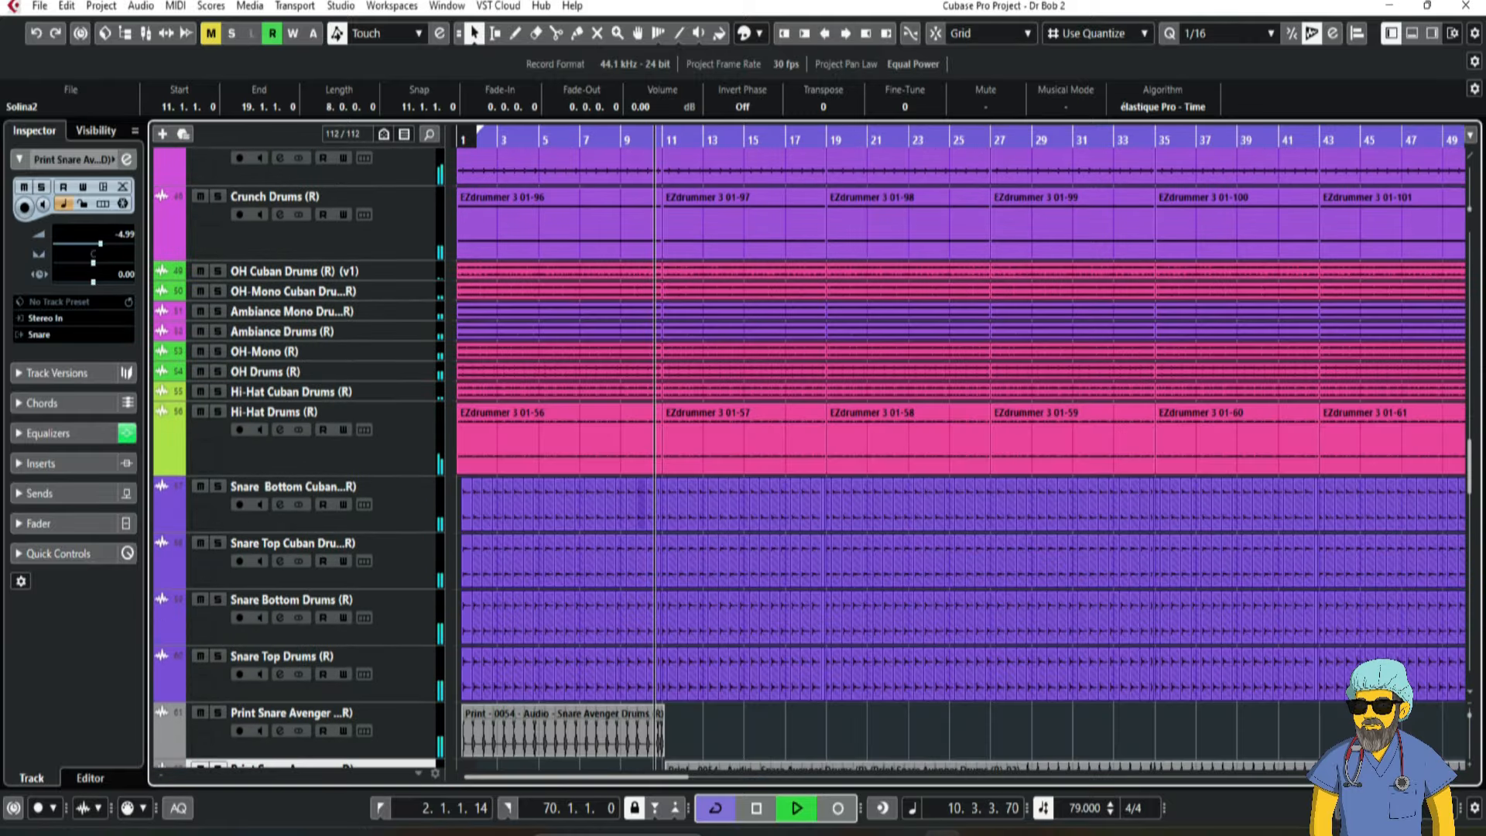
scroll(down, 3)
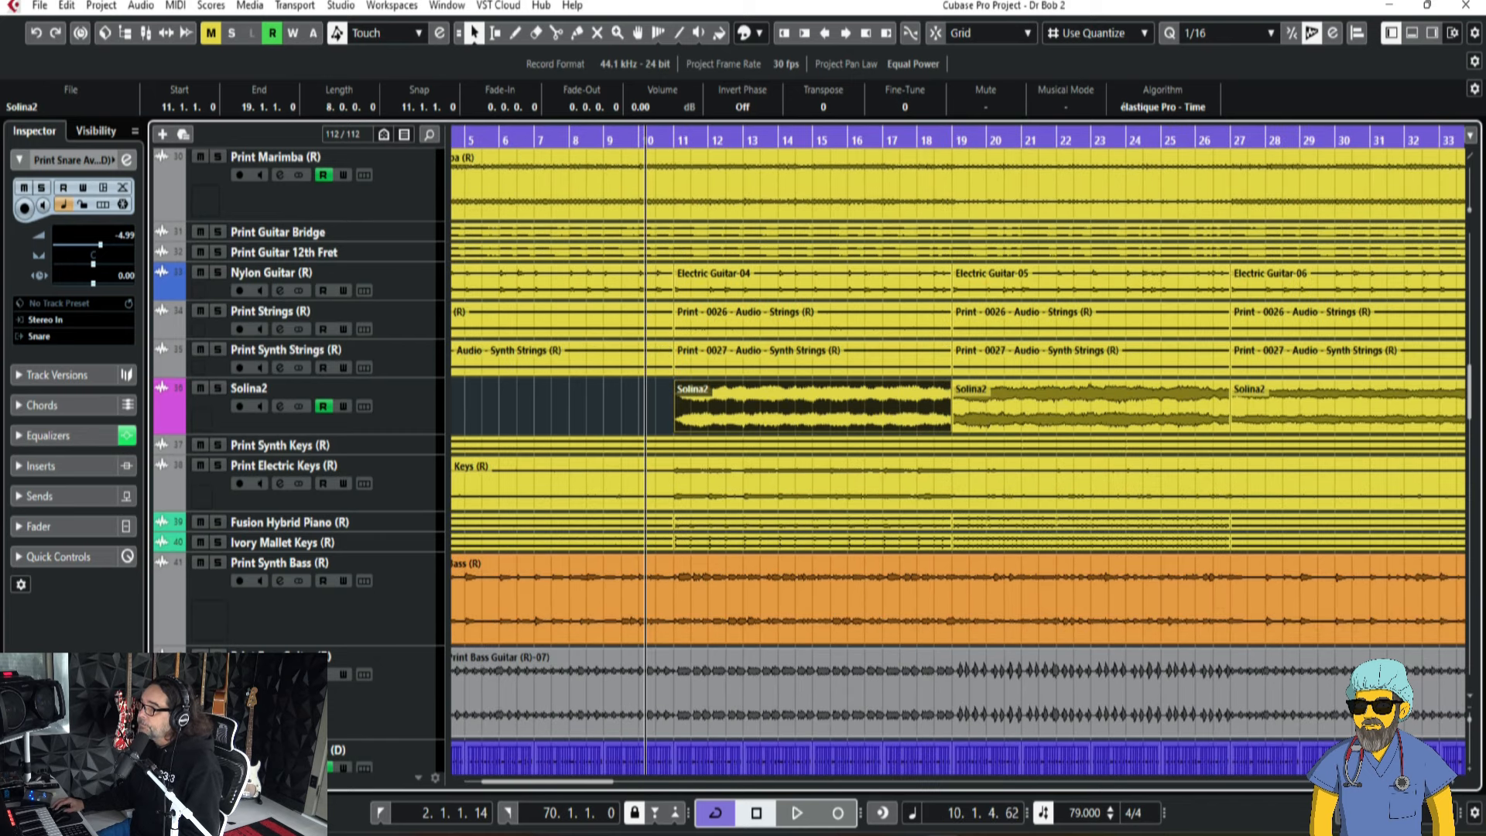
click(269, 311)
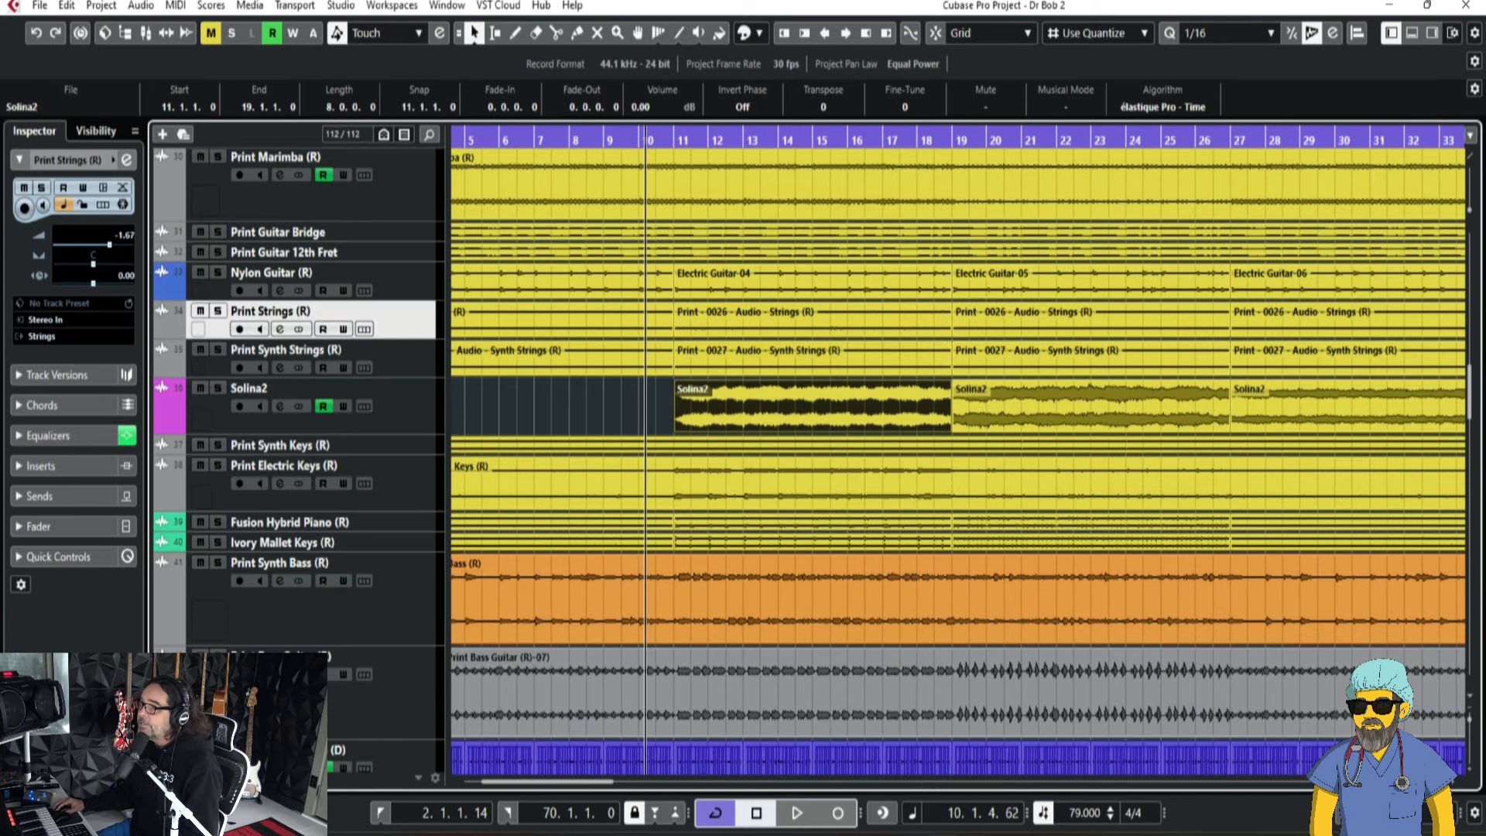
click(284, 349)
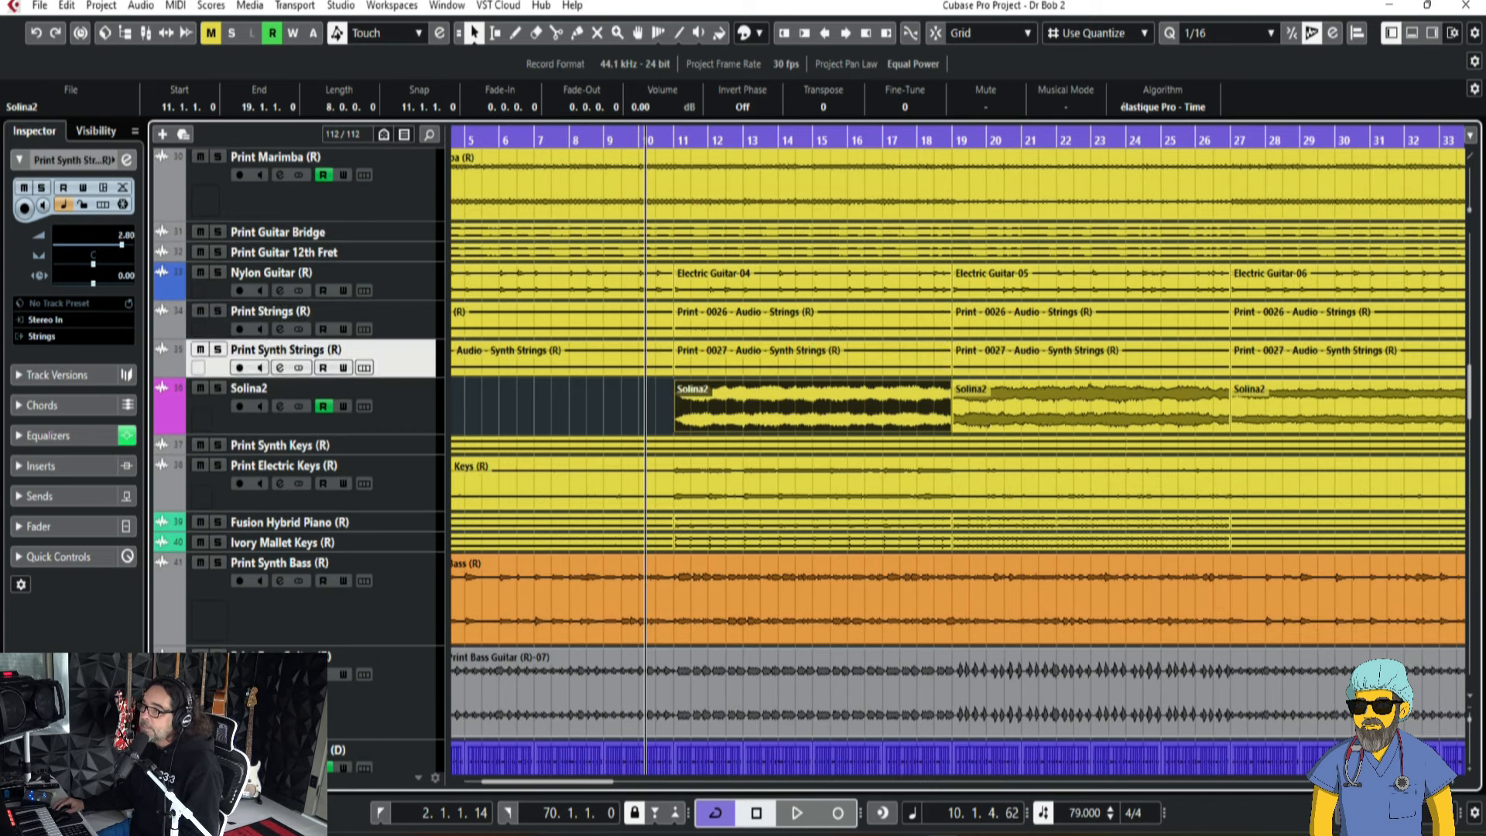
click(248, 388)
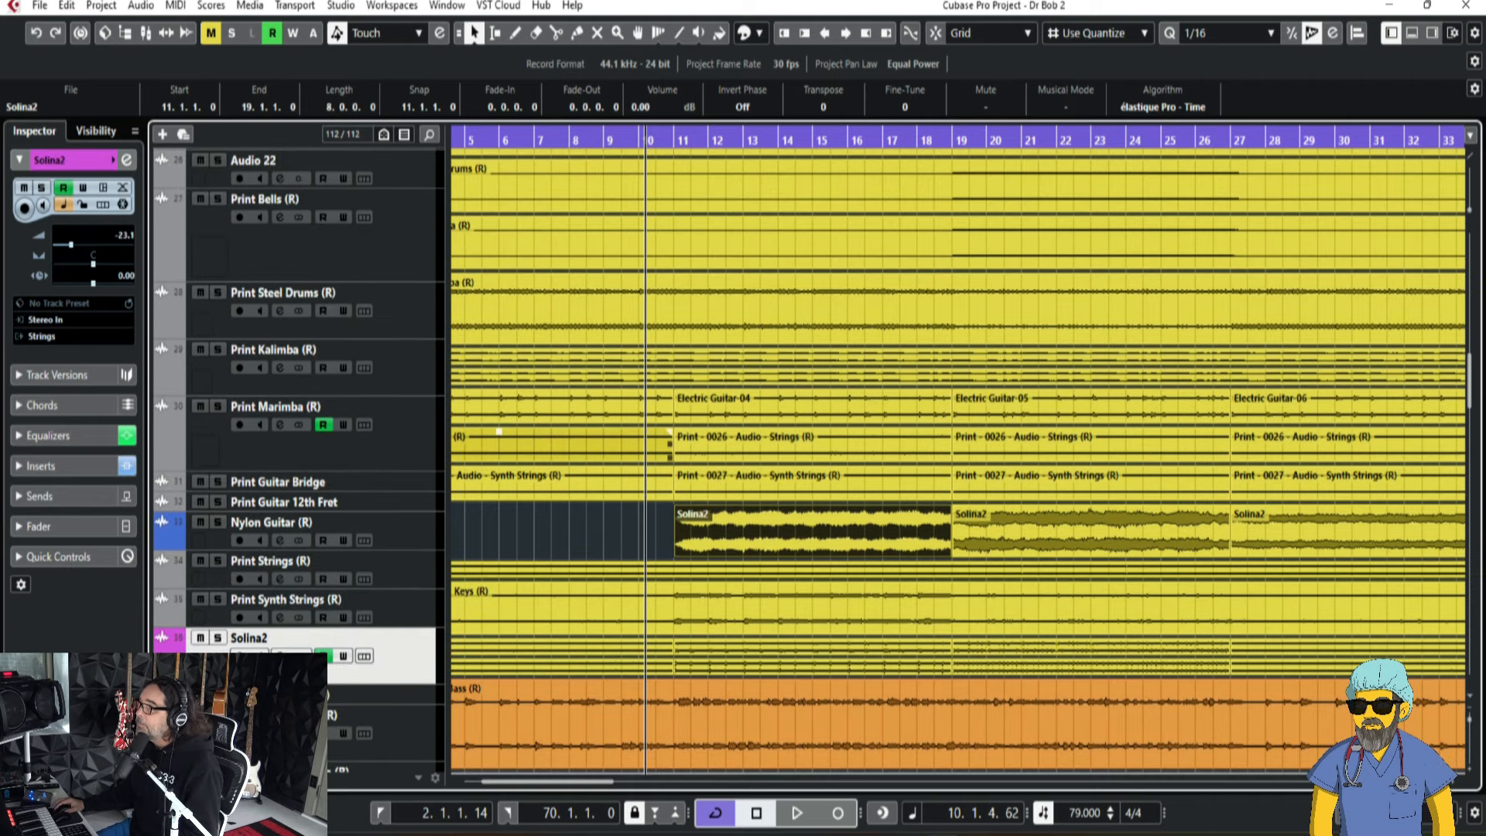
scroll(down, 3)
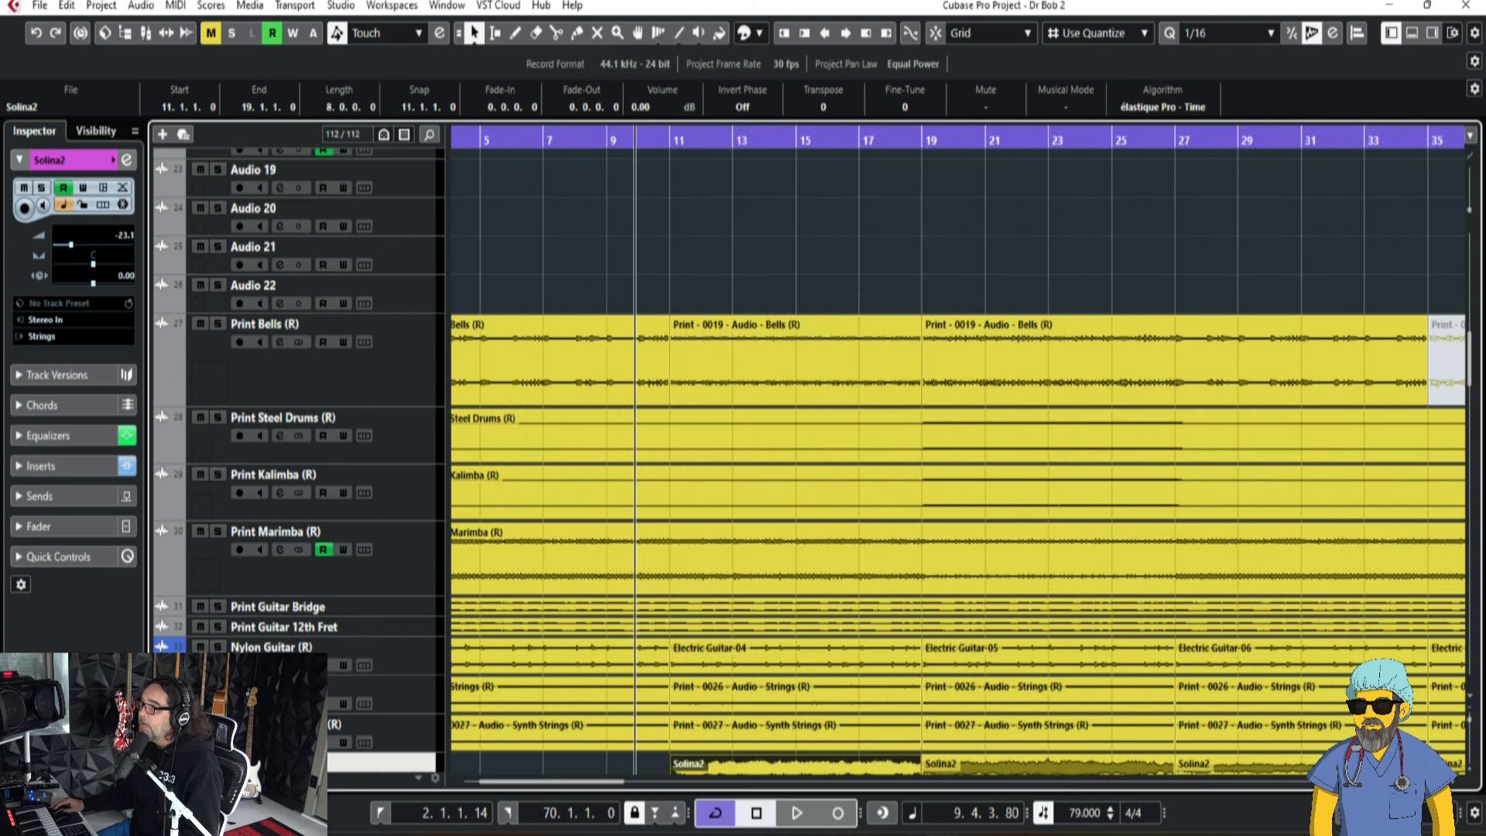
click(797, 812)
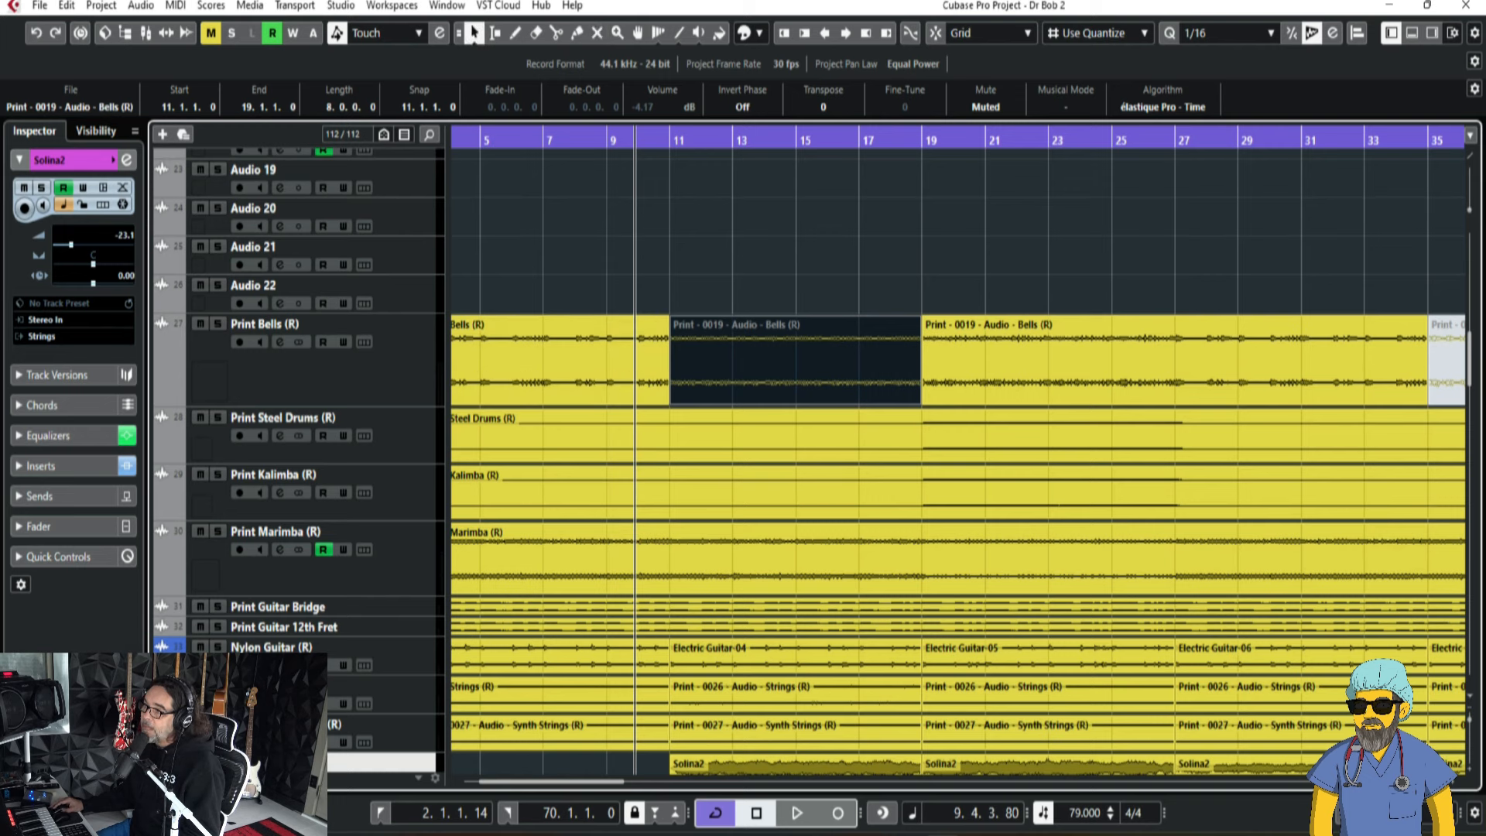
click(797, 812)
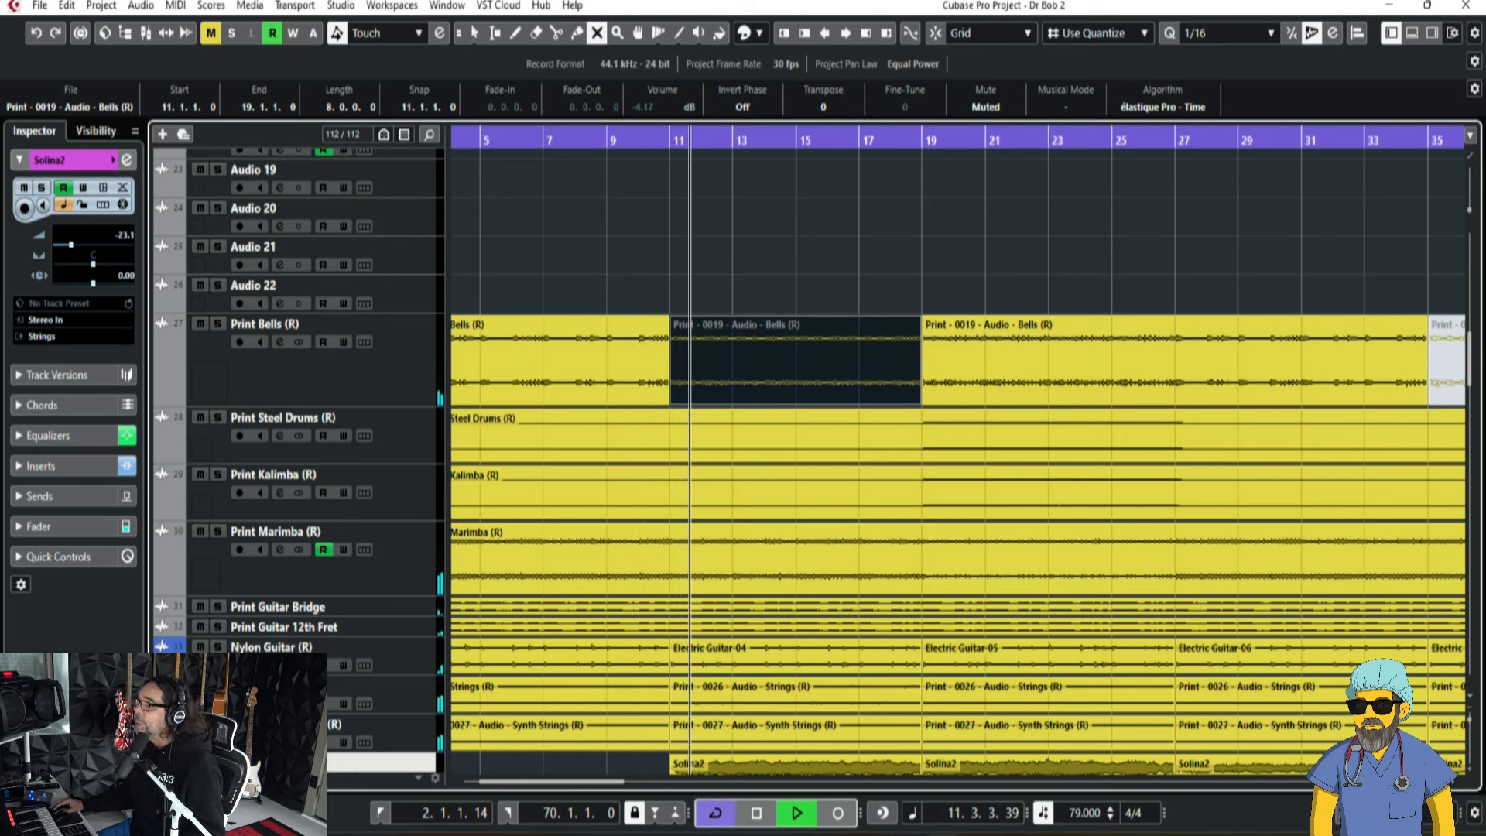
click(794, 360)
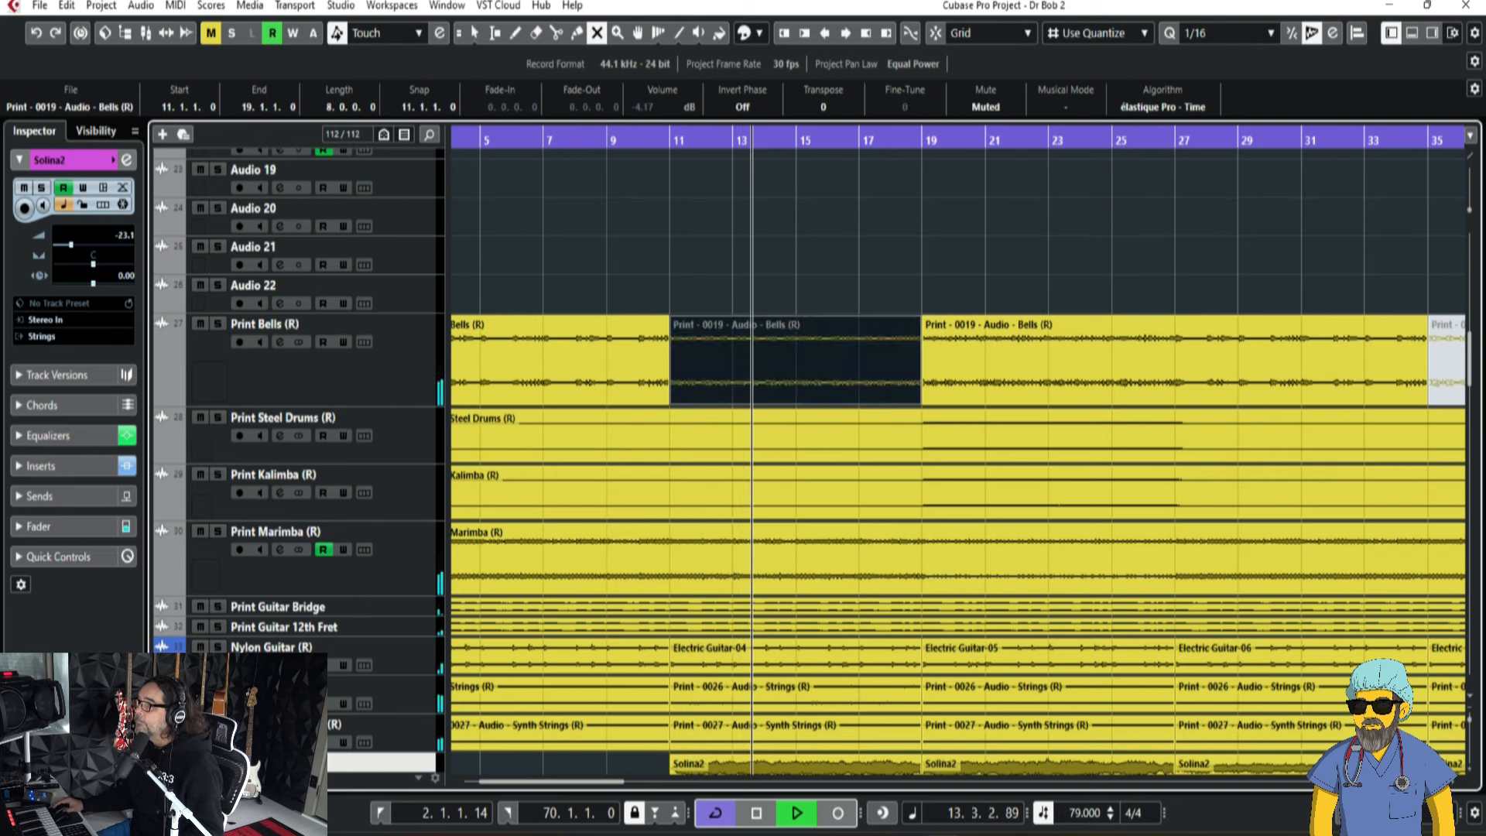
click(794, 813)
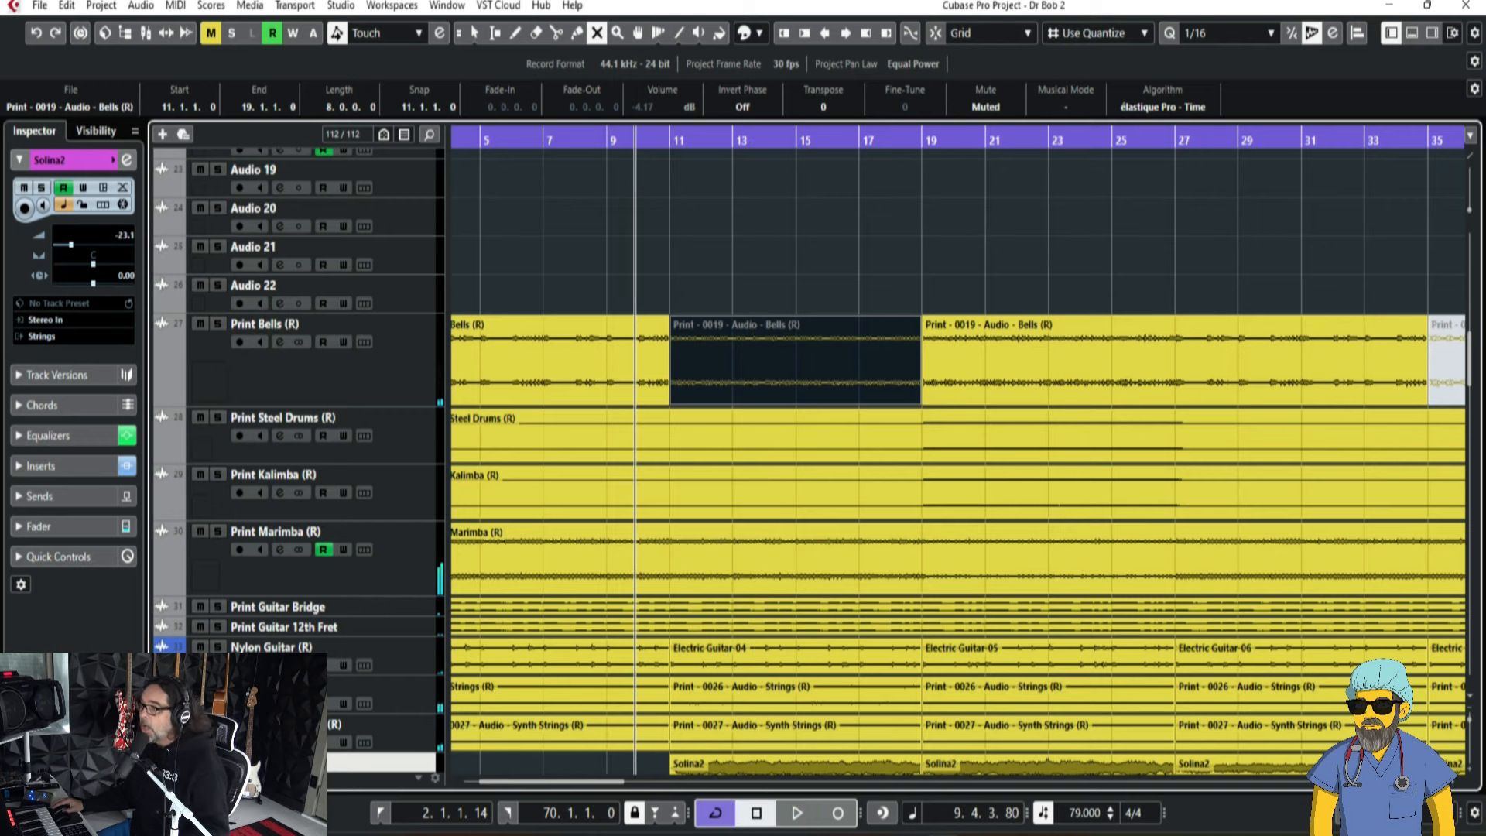
scroll(down, 3)
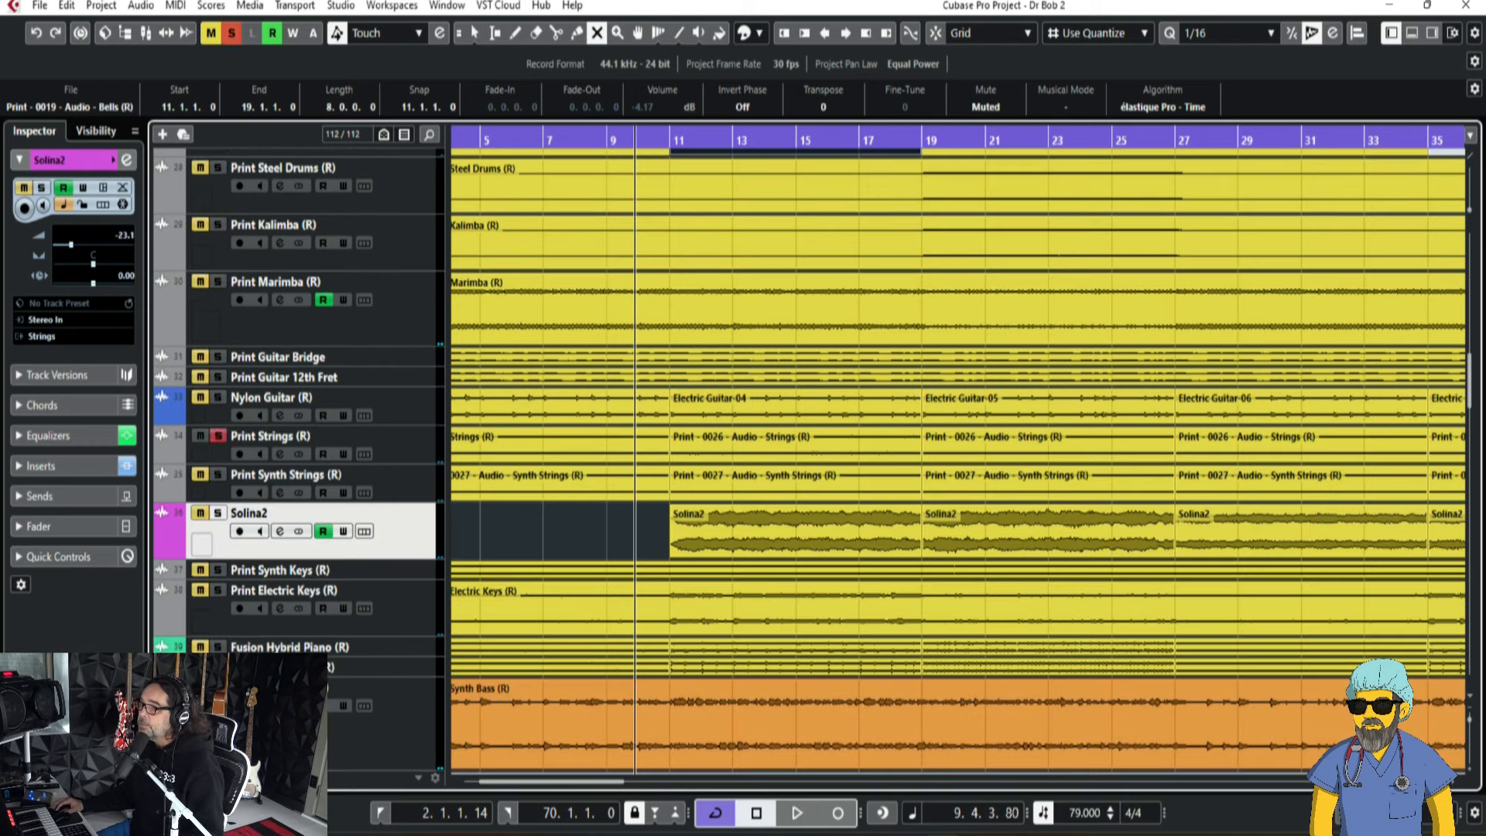
- Mute the bar 11–19 Print Strings and Synth Strings parts and audition the verse
click(797, 812)
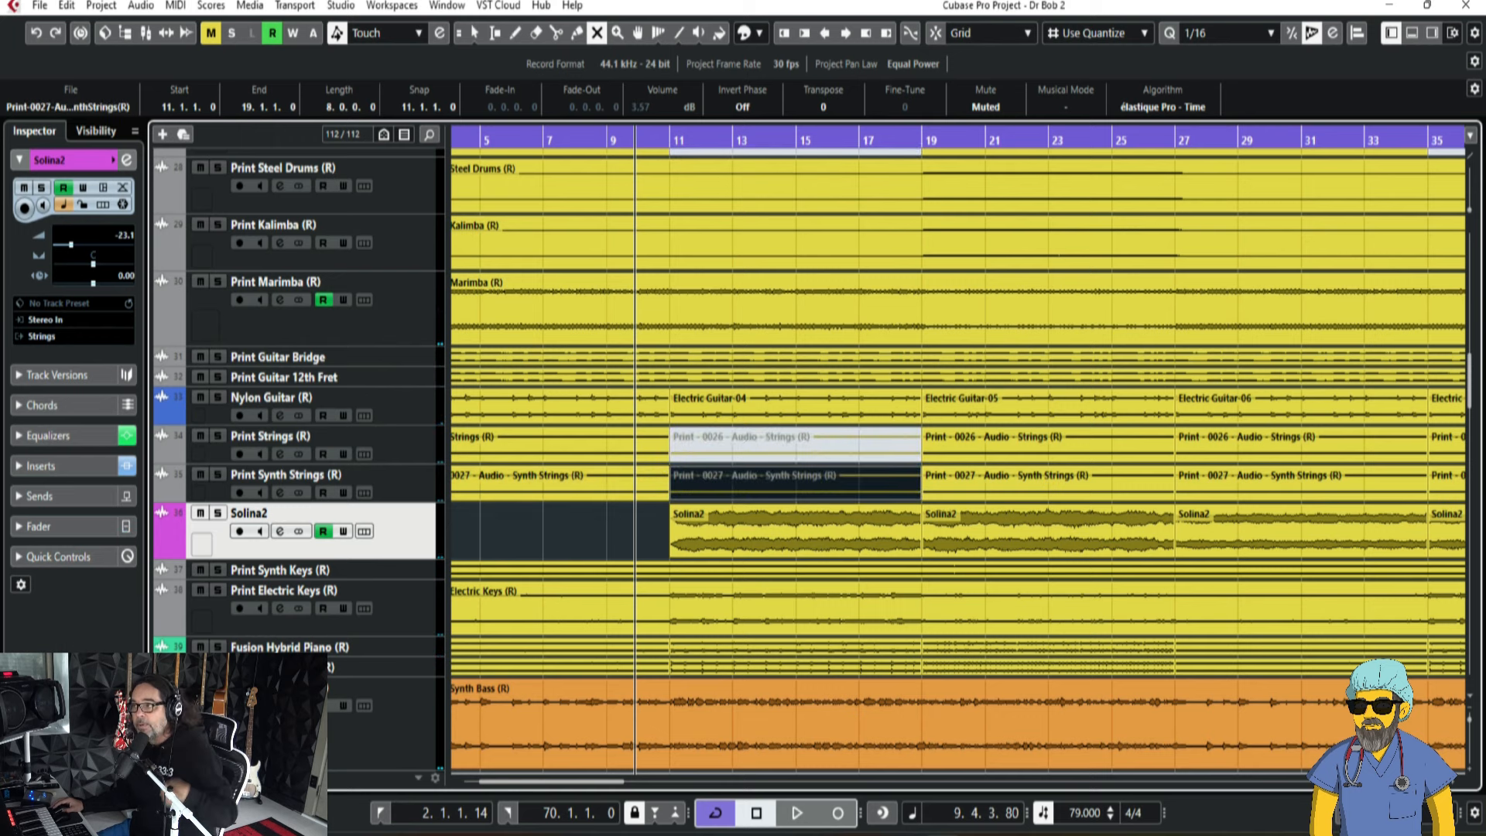
click(797, 812)
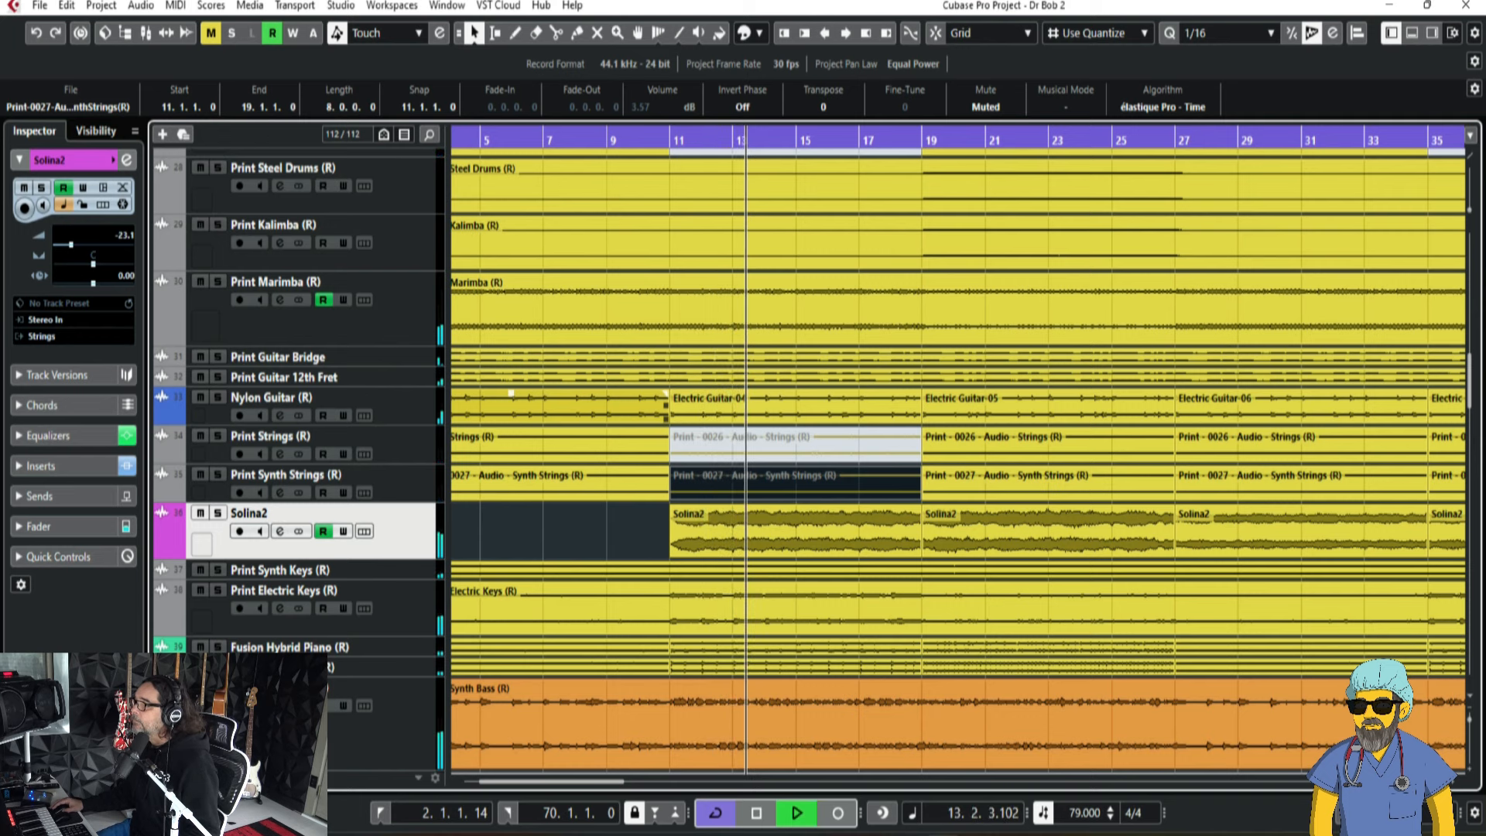
click(755, 812)
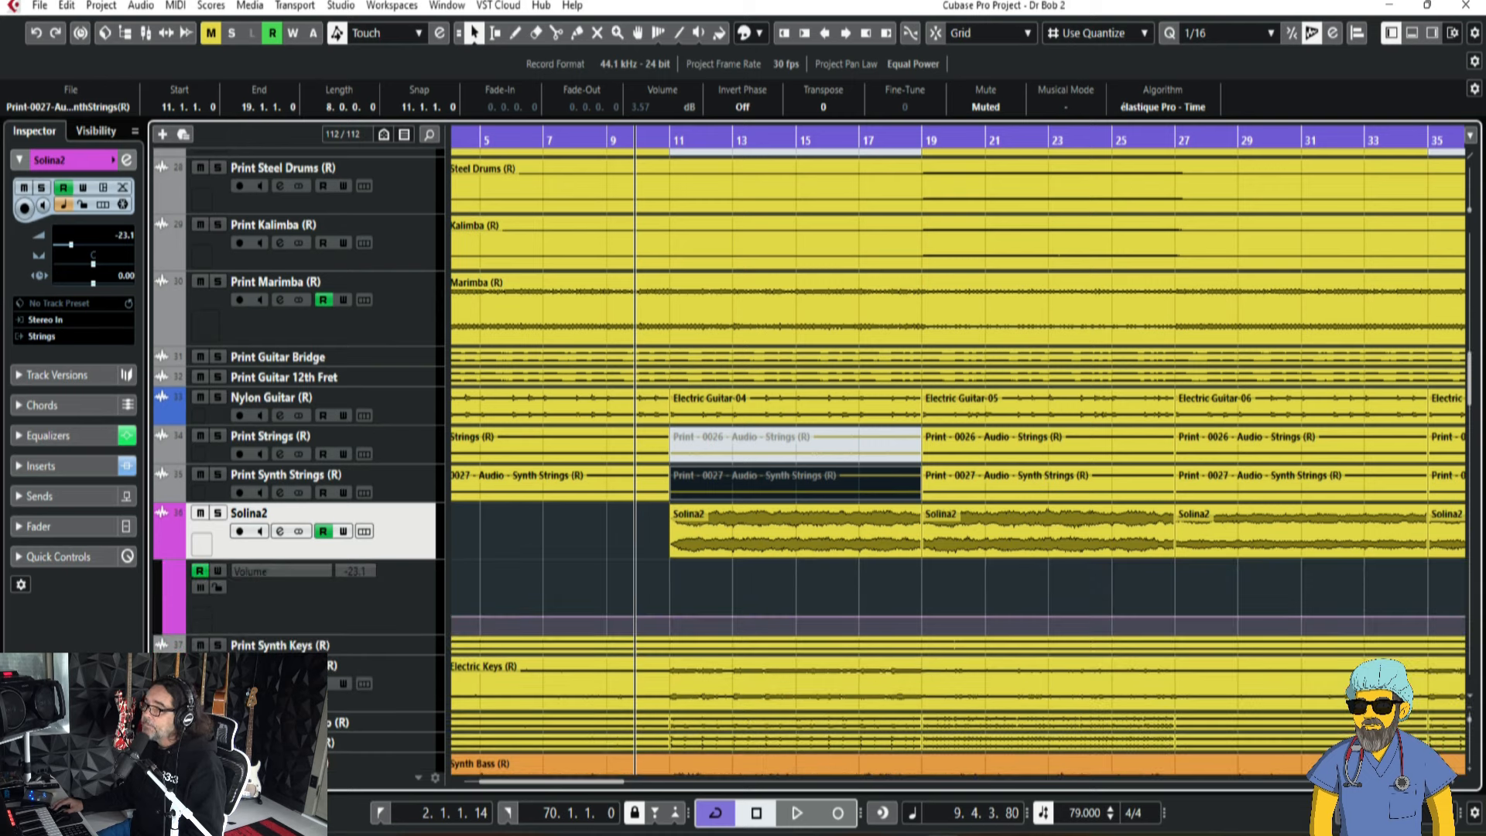
- Draw the Solina2 volume dip across bars 11–19 and play the verse back
click(797, 811)
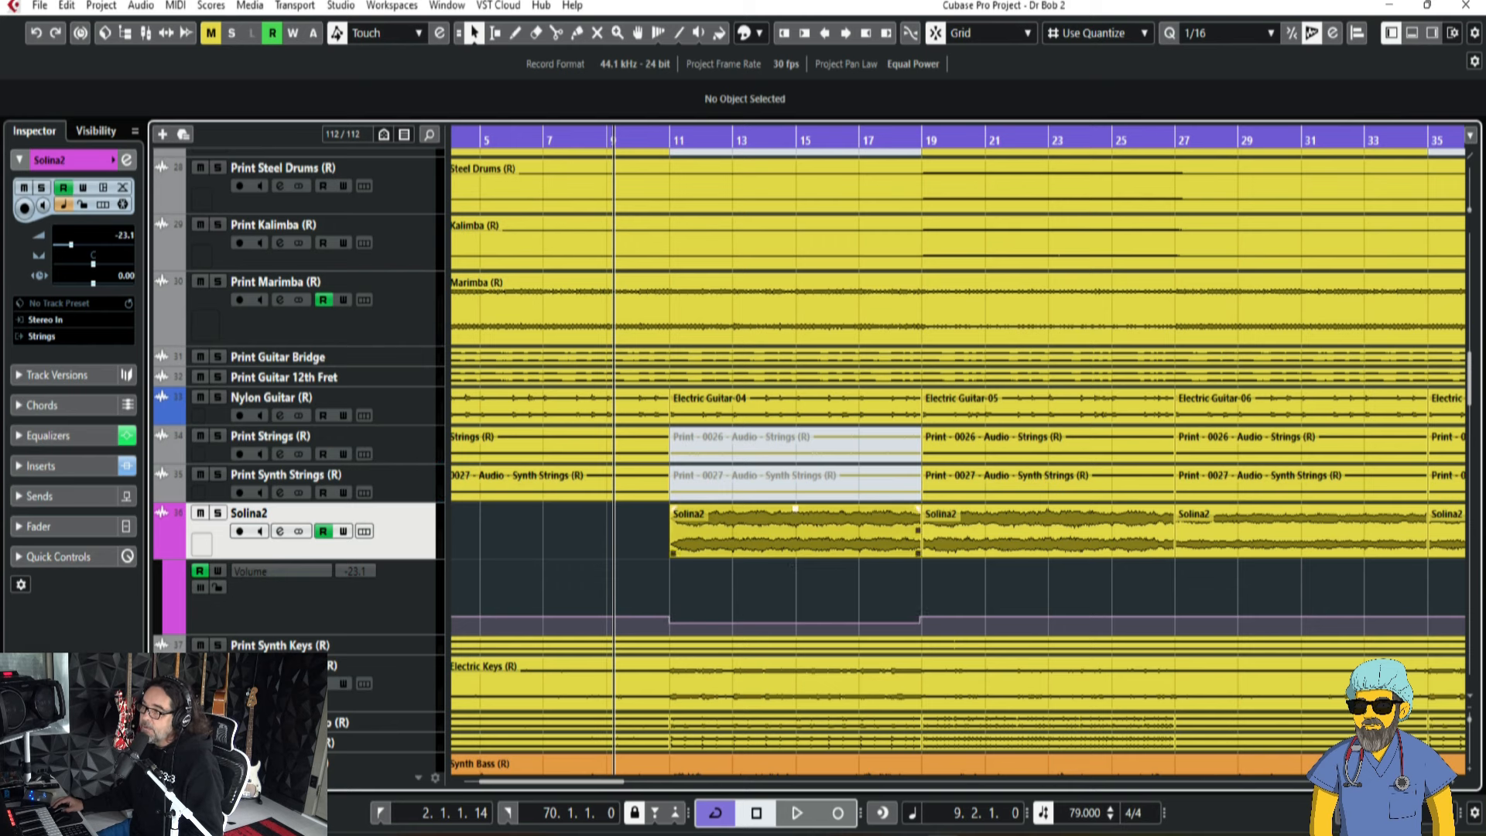
click(496, 32)
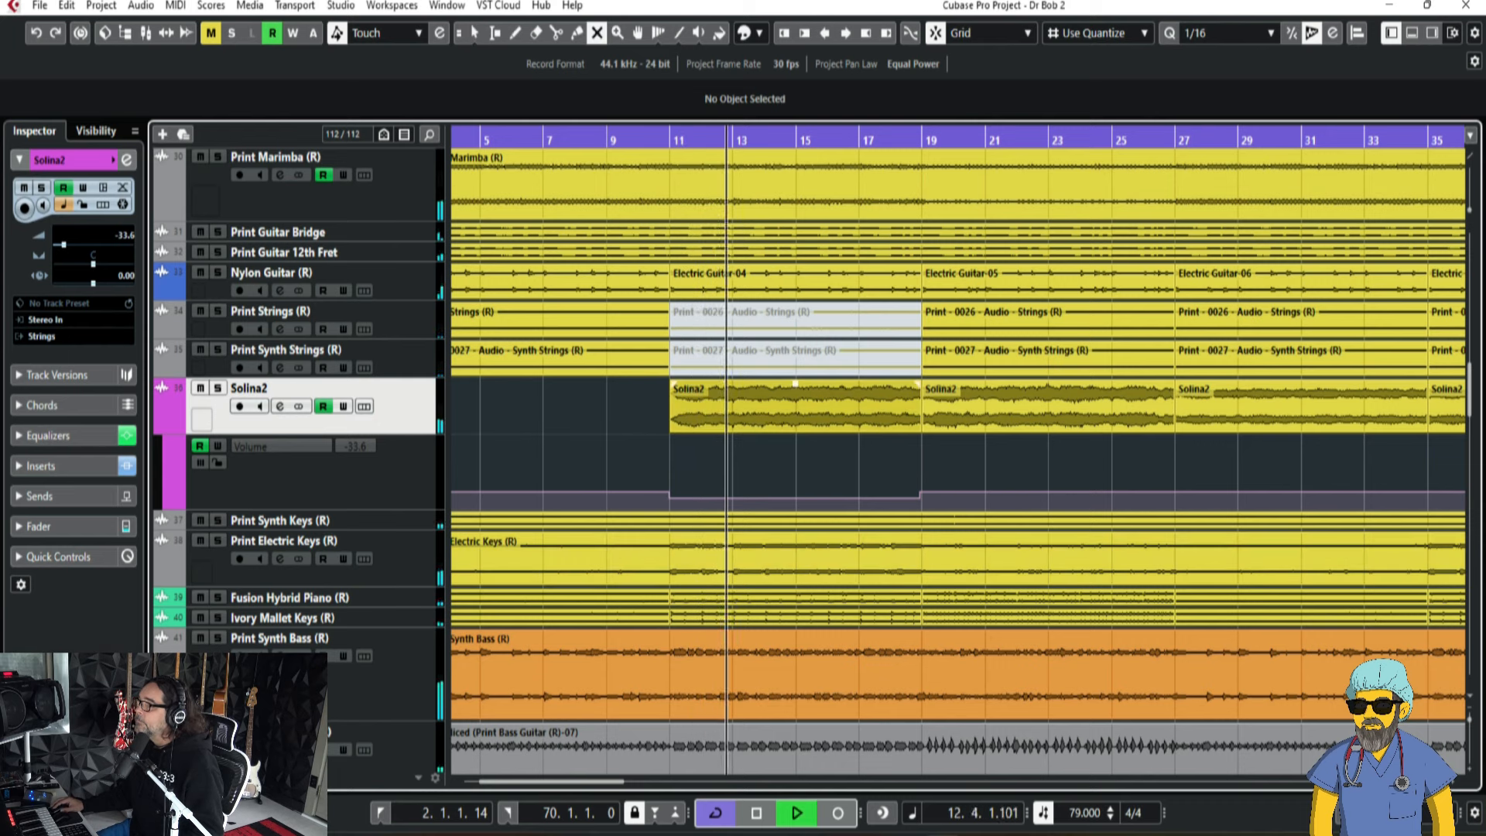
- Shape Solina2's volume automation over bars 11–19, returning to about -23 dB at bar 19
click(793, 405)
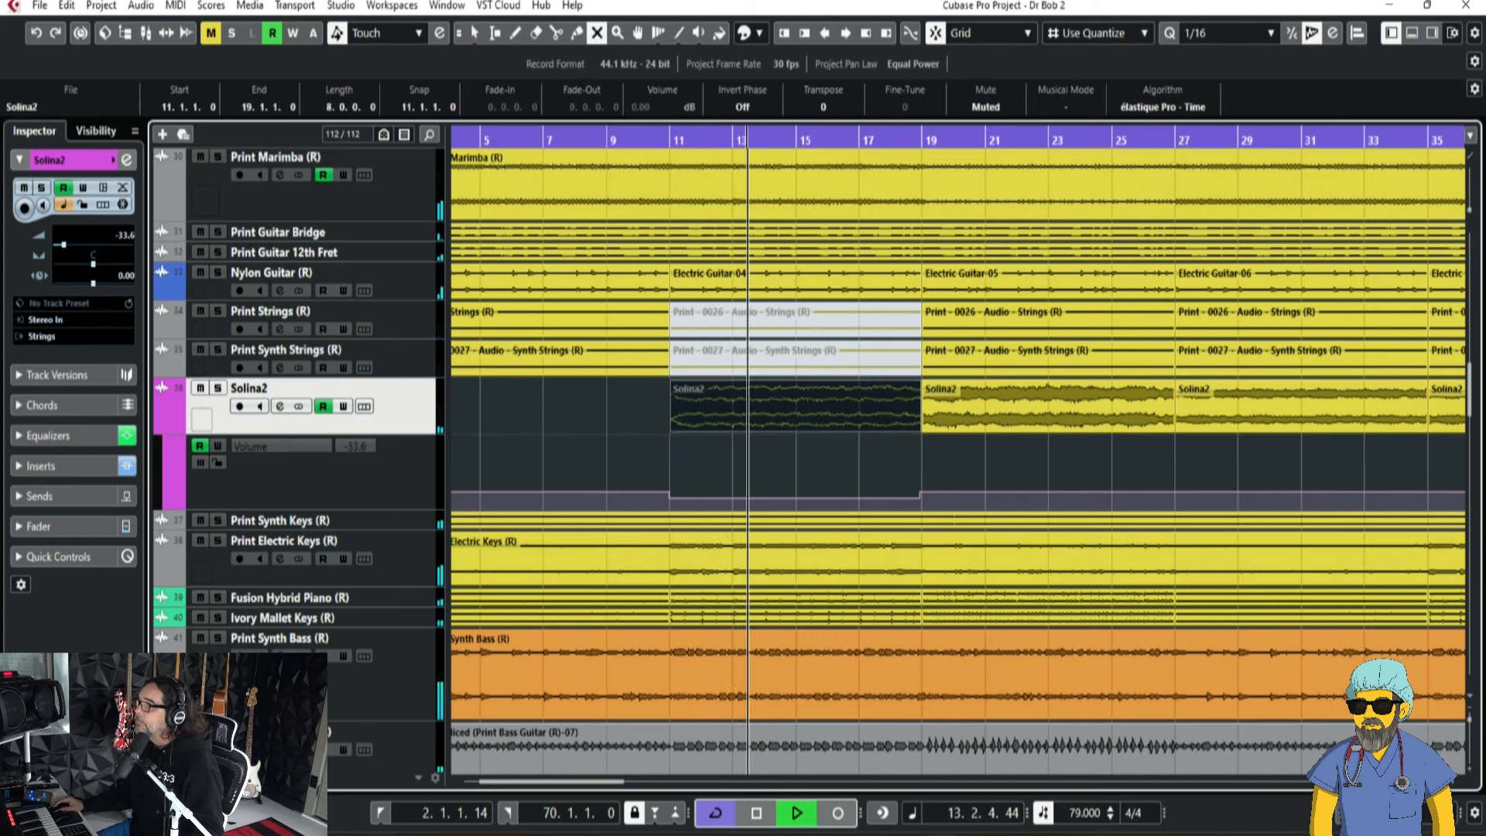
click(797, 812)
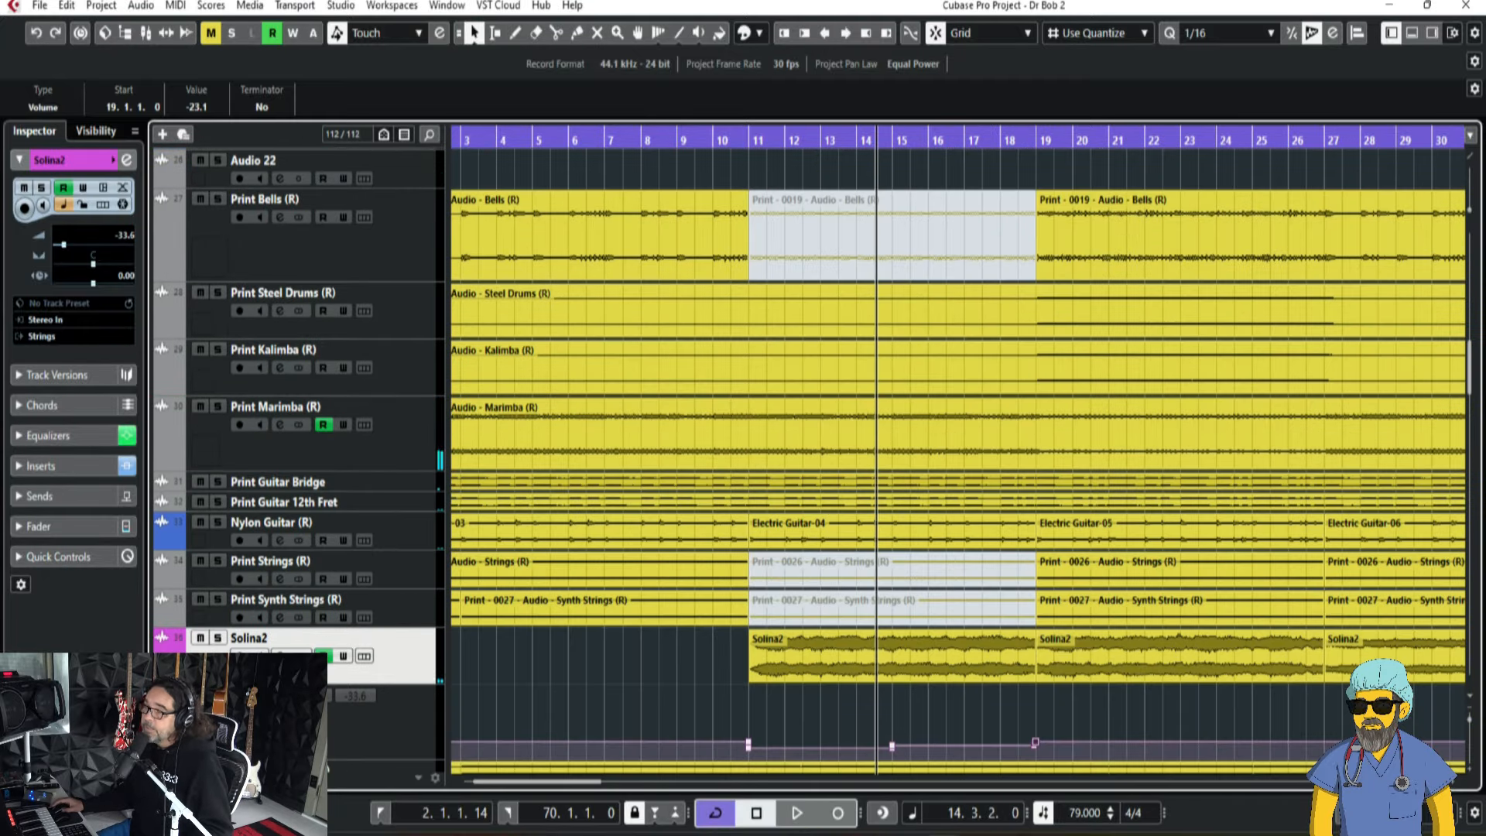
scroll(down, 3)
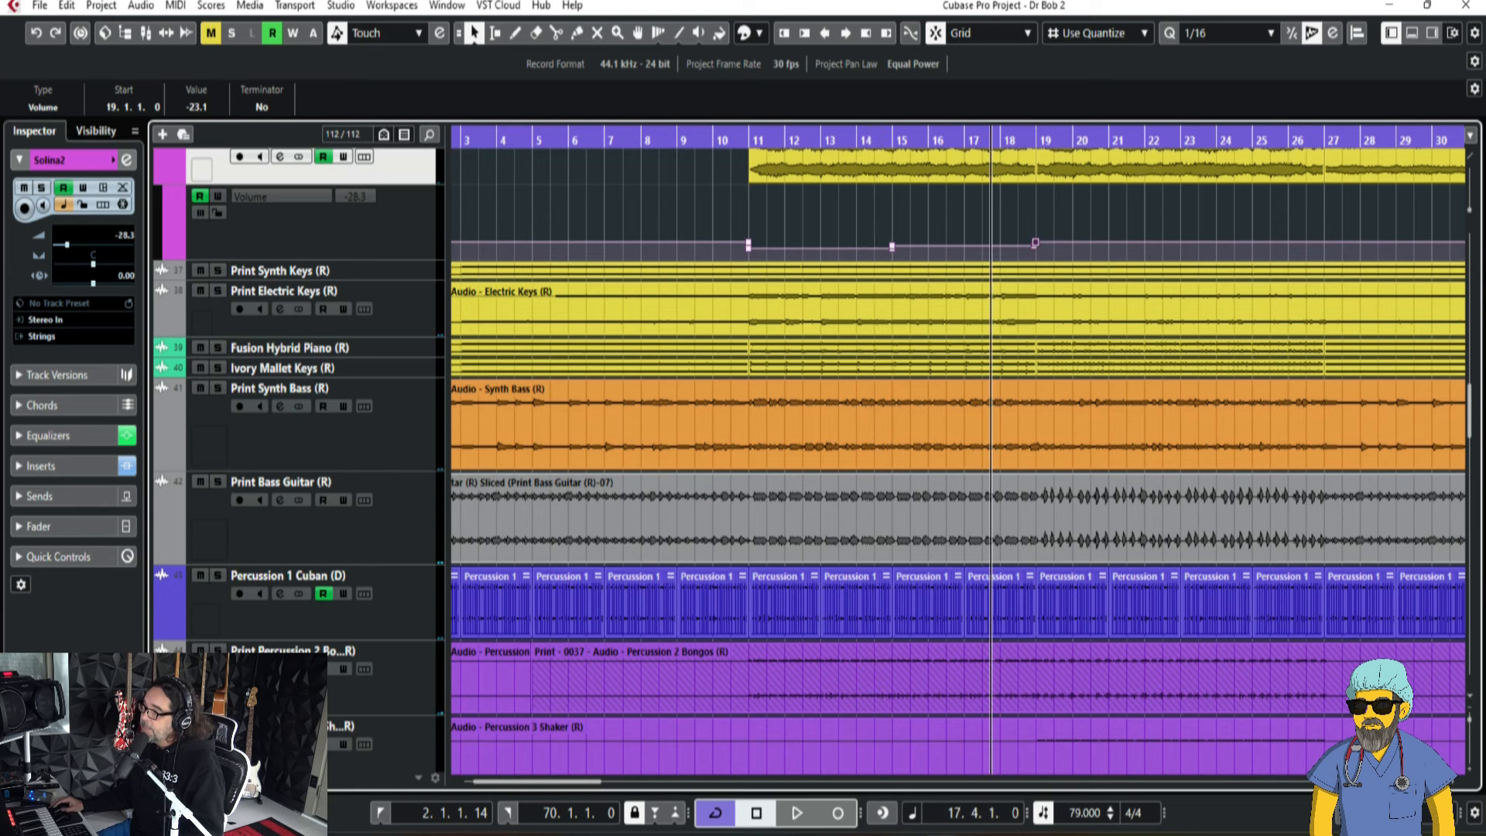
click(797, 813)
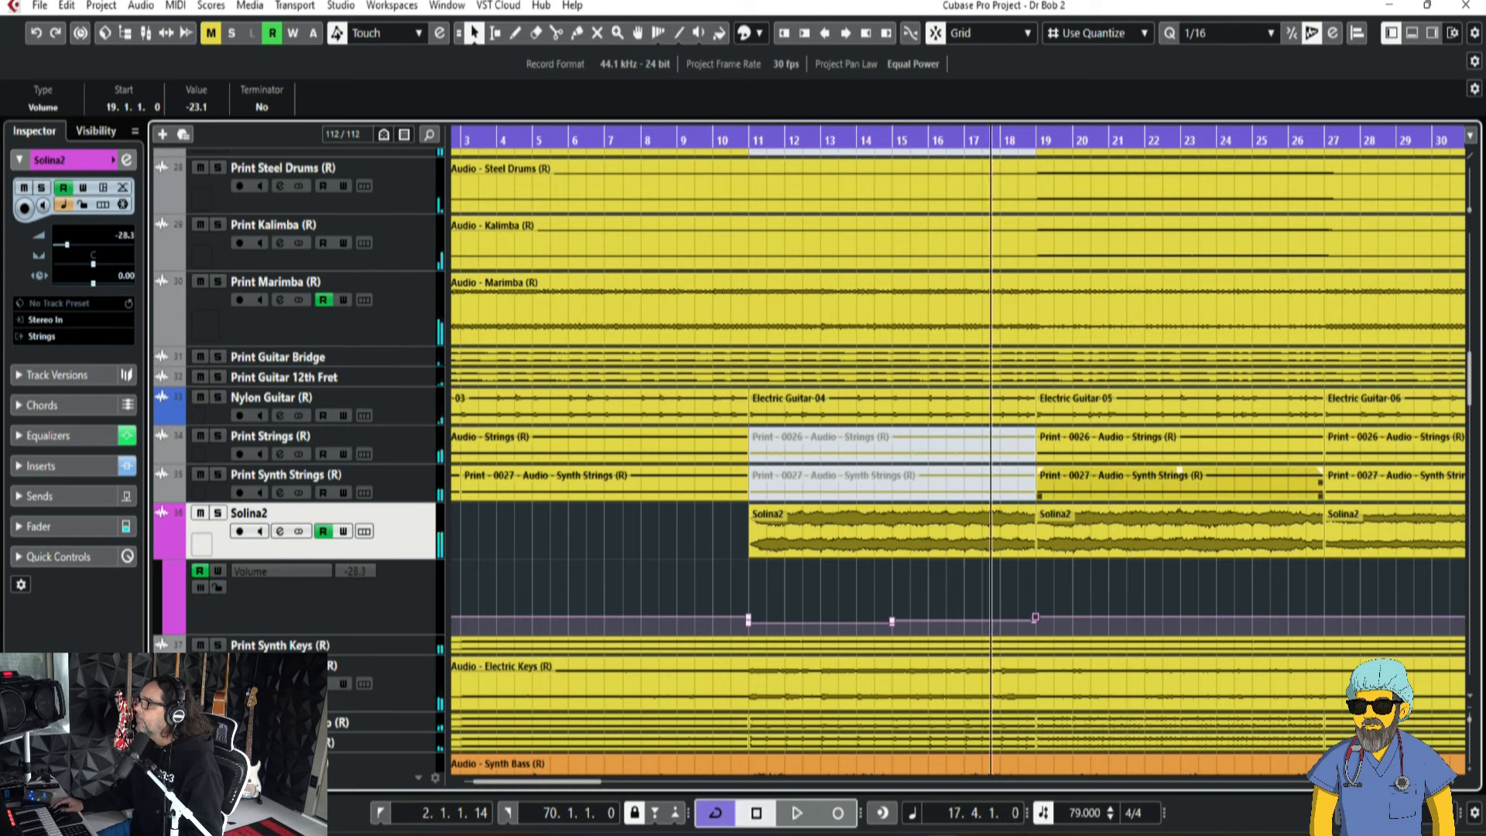
- Select the strings part after the verse and scroll down to the drum tracks
click(1137, 437)
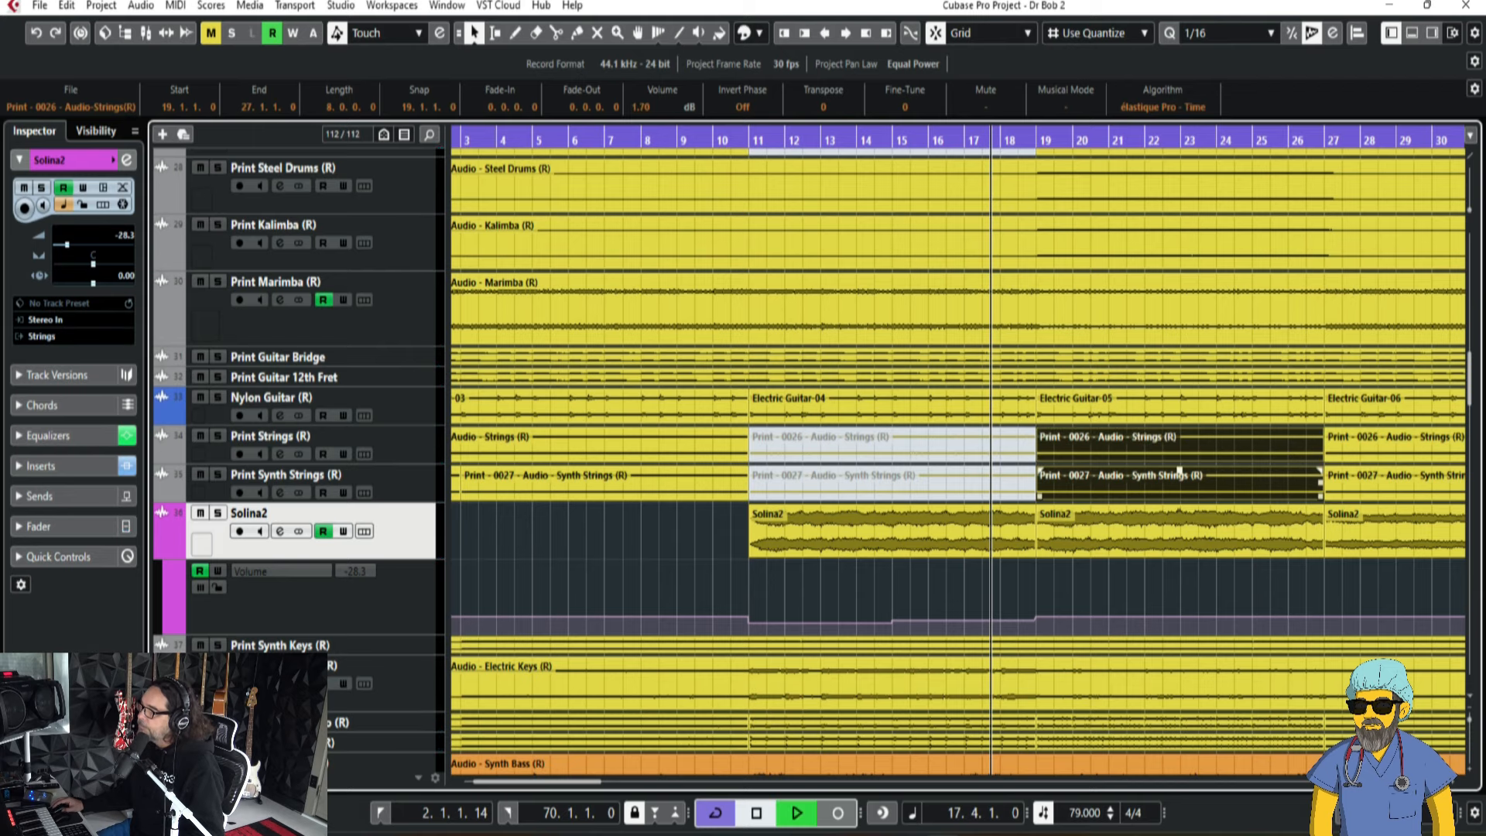
scroll(down, 3)
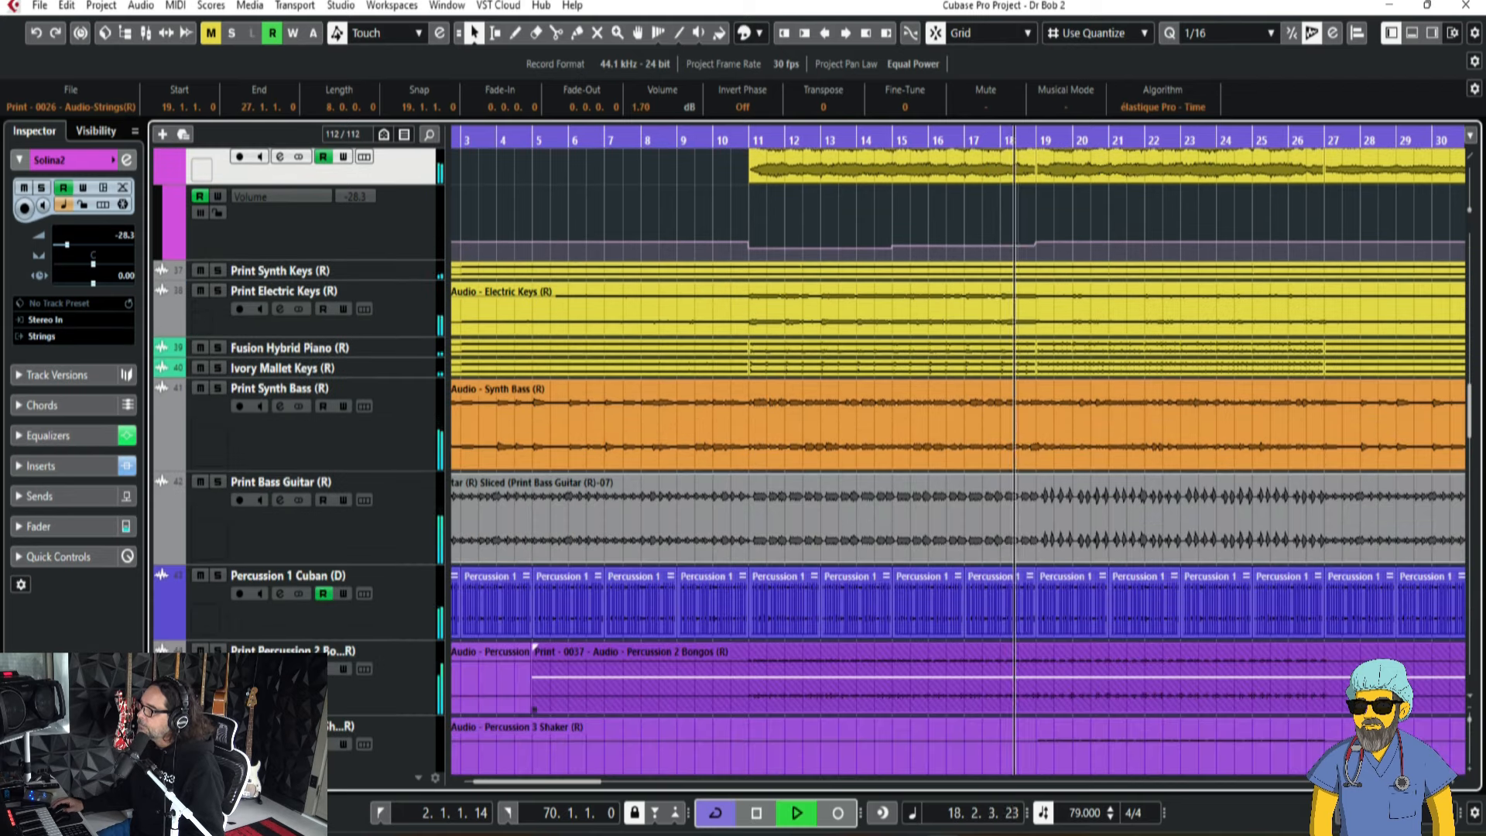
scroll(down, 3)
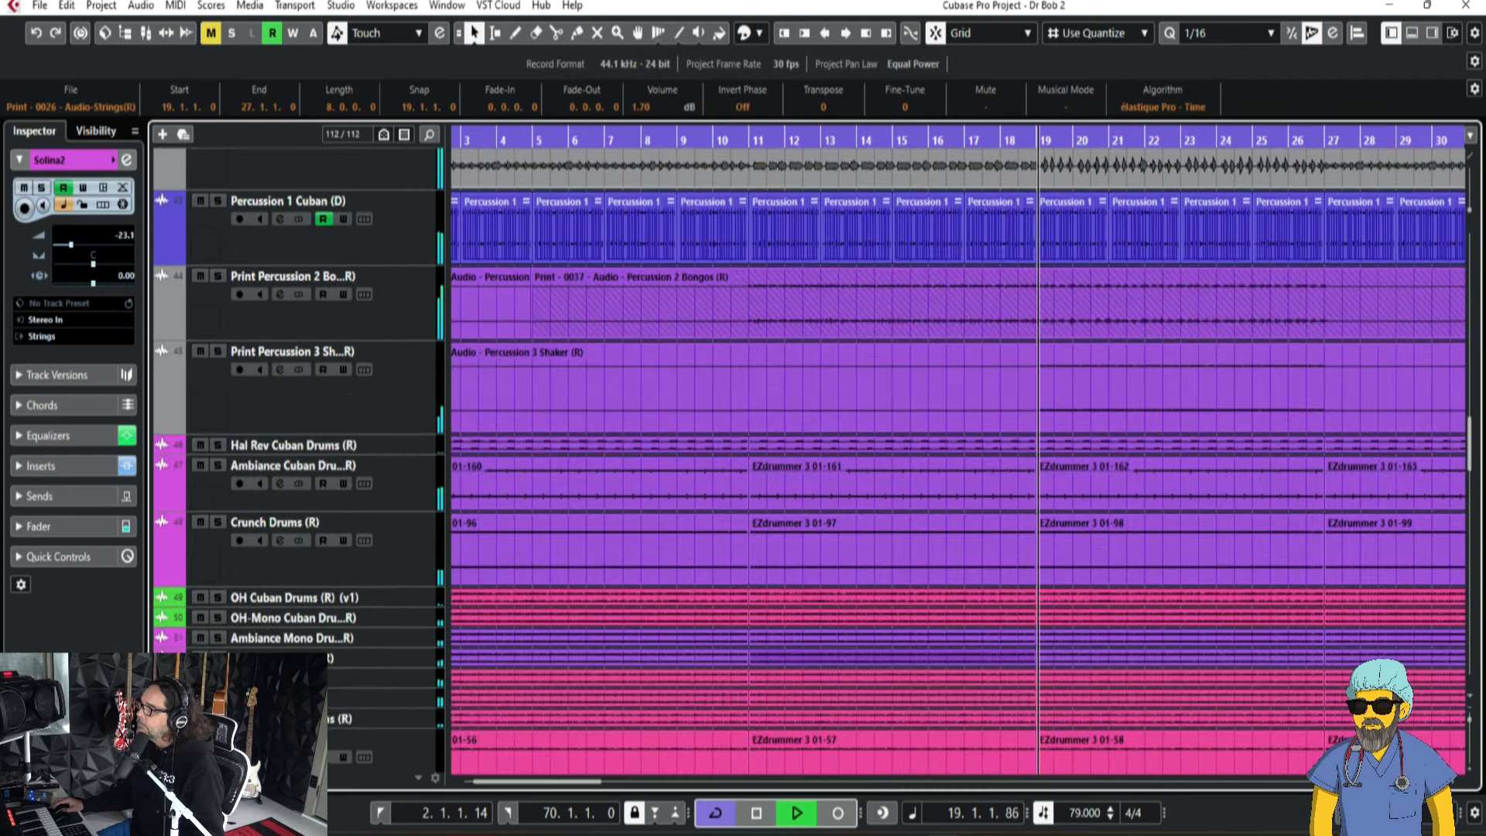
scroll(down, 3)
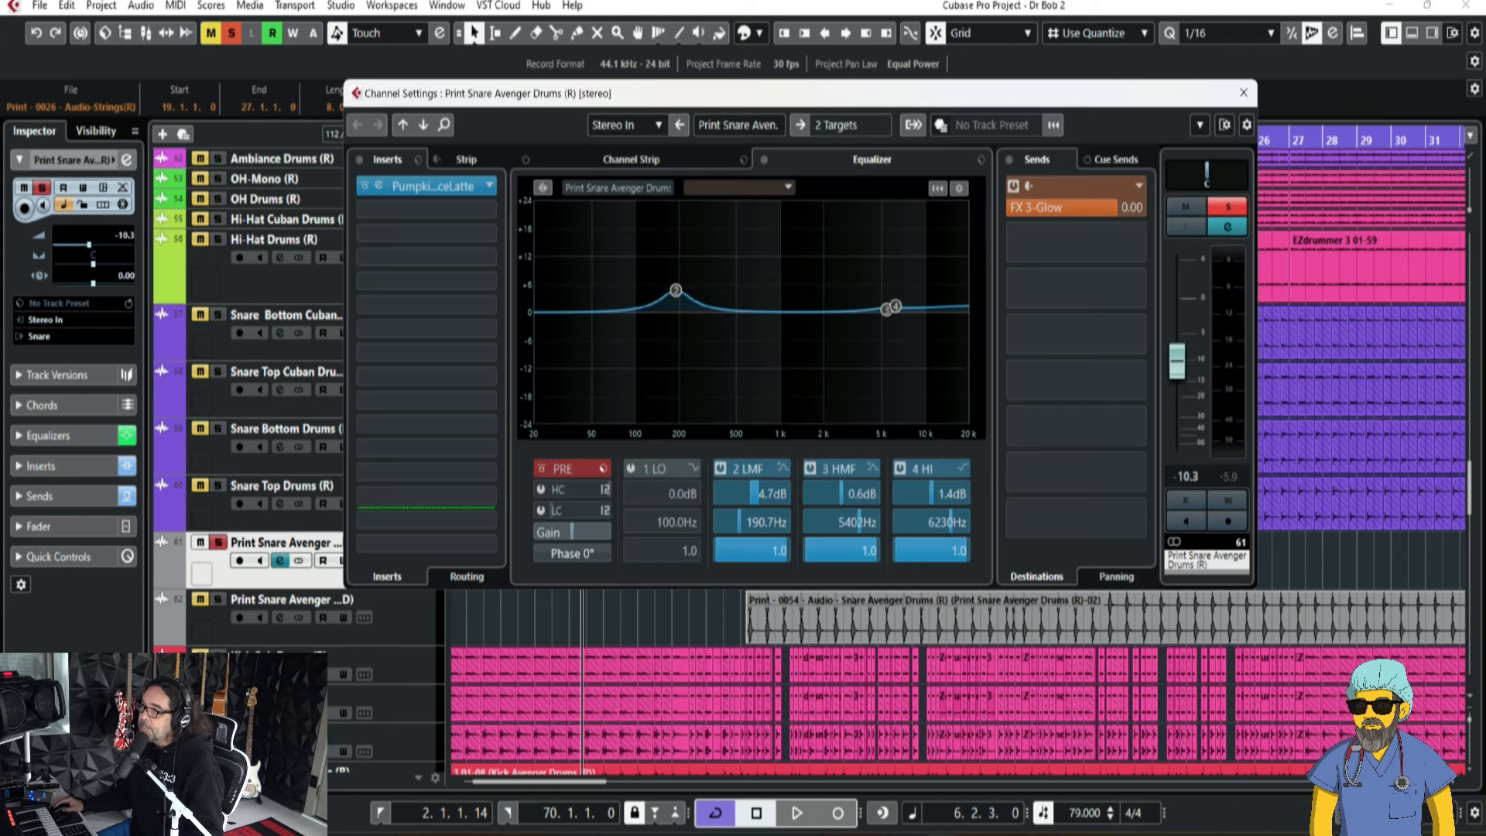
- Play back briefly to audition the Print Snare Avenger track
click(797, 812)
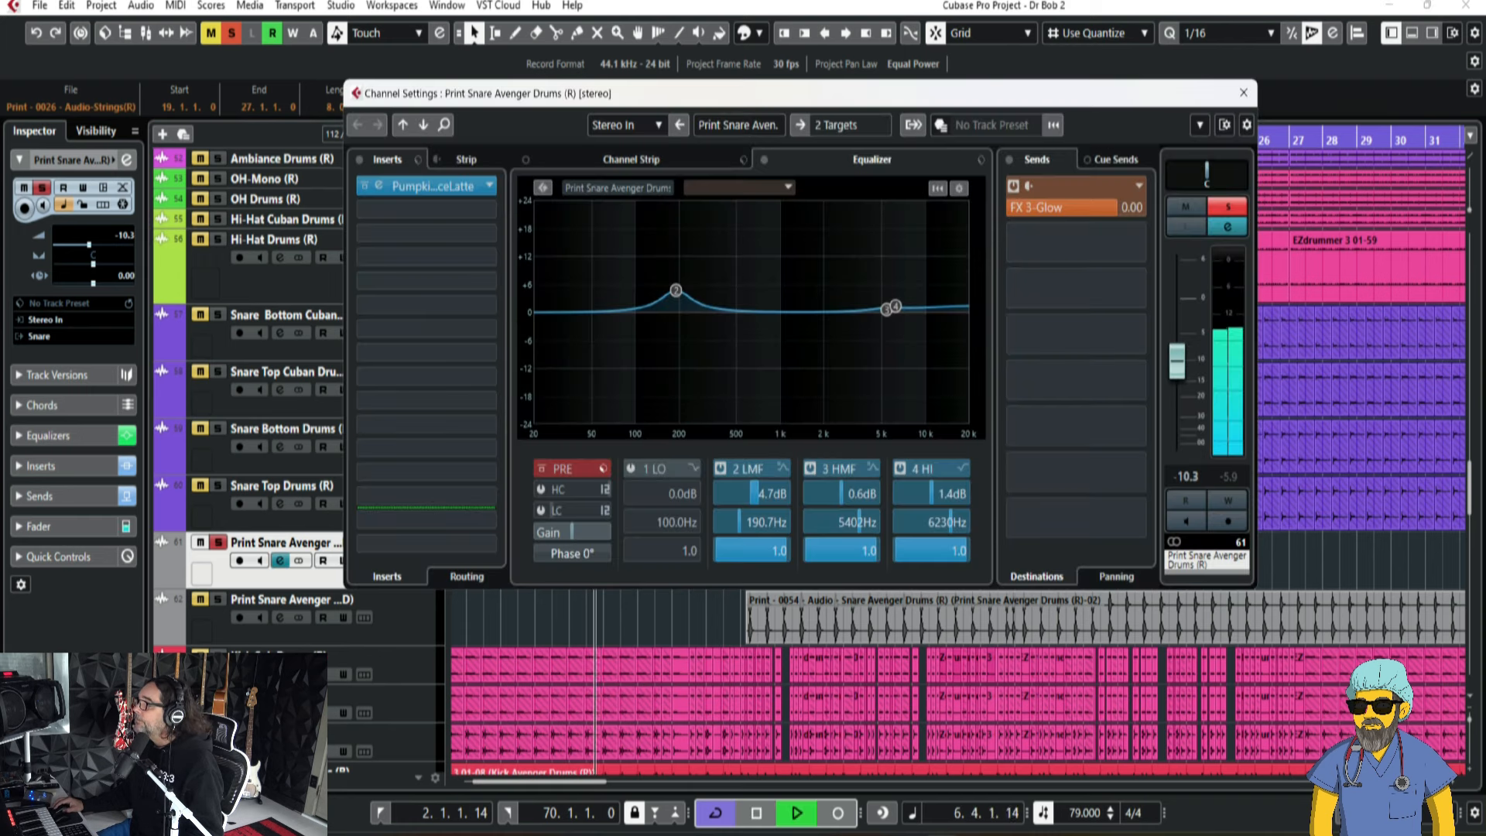
click(796, 812)
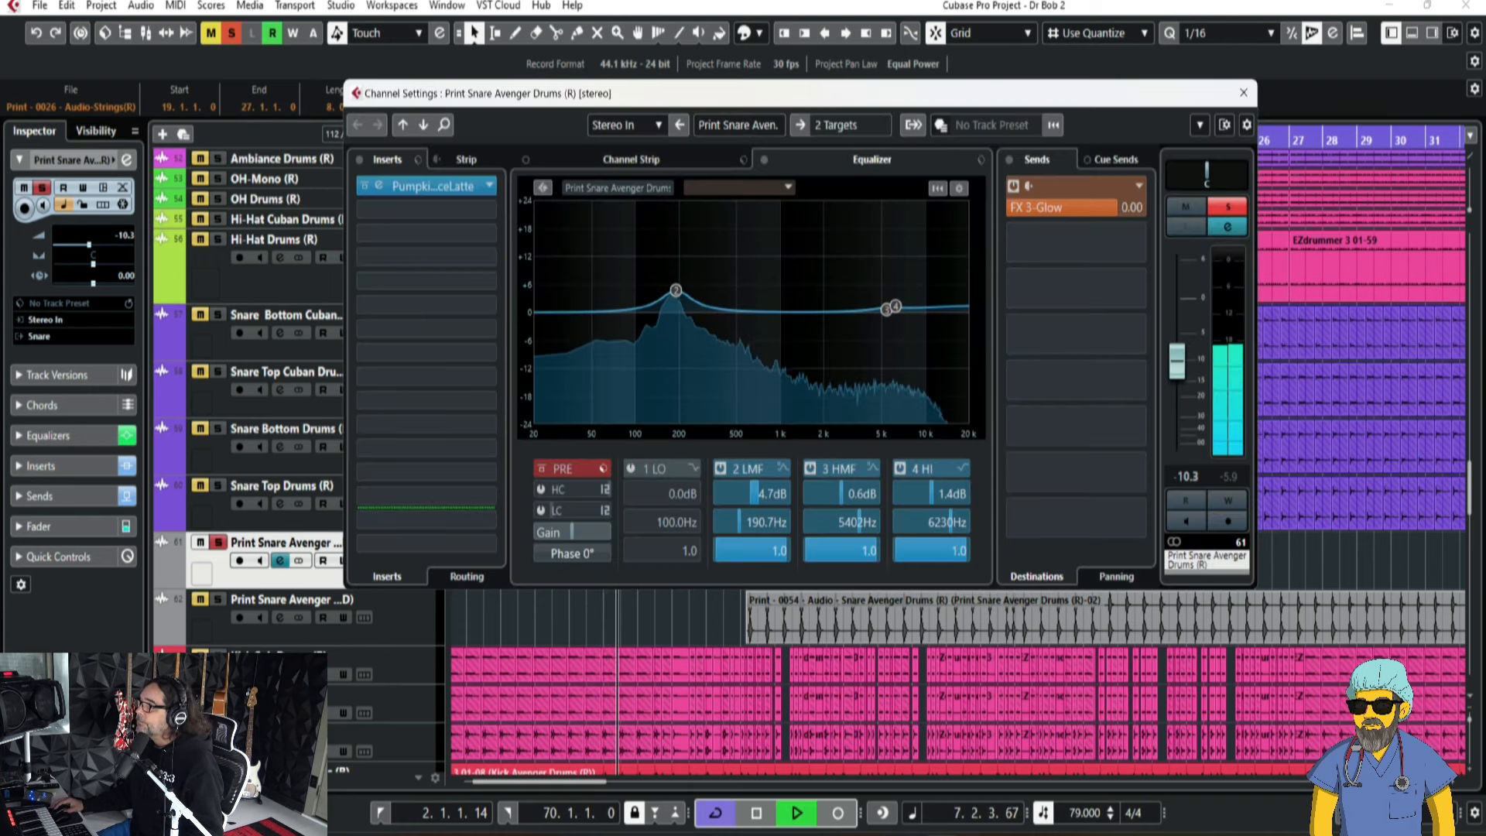
click(756, 813)
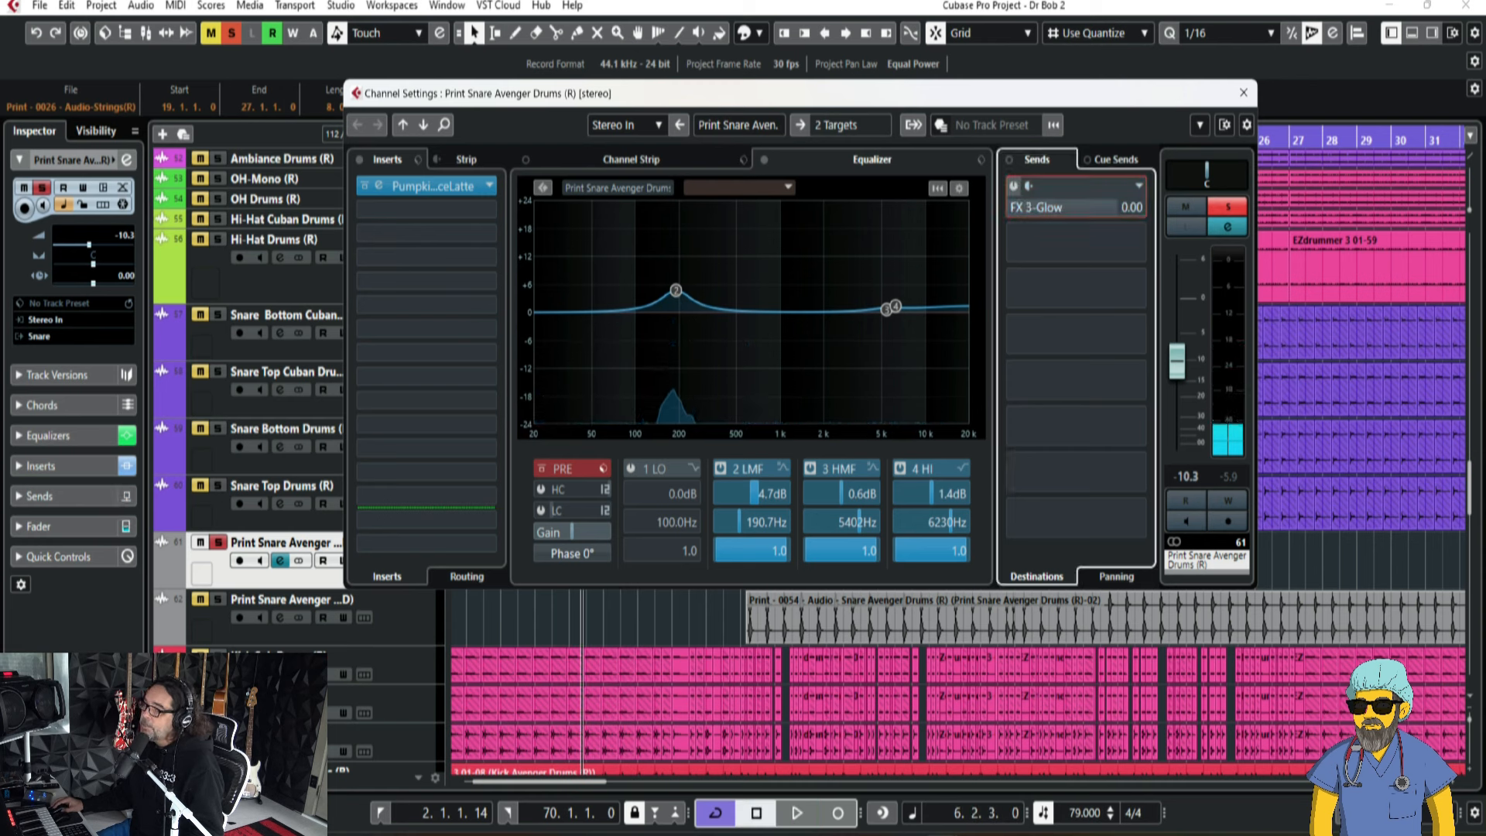
- Check the FX 3-Glow send options, then show the (D) duplicate snare's channel settings
right_click(1042, 207)
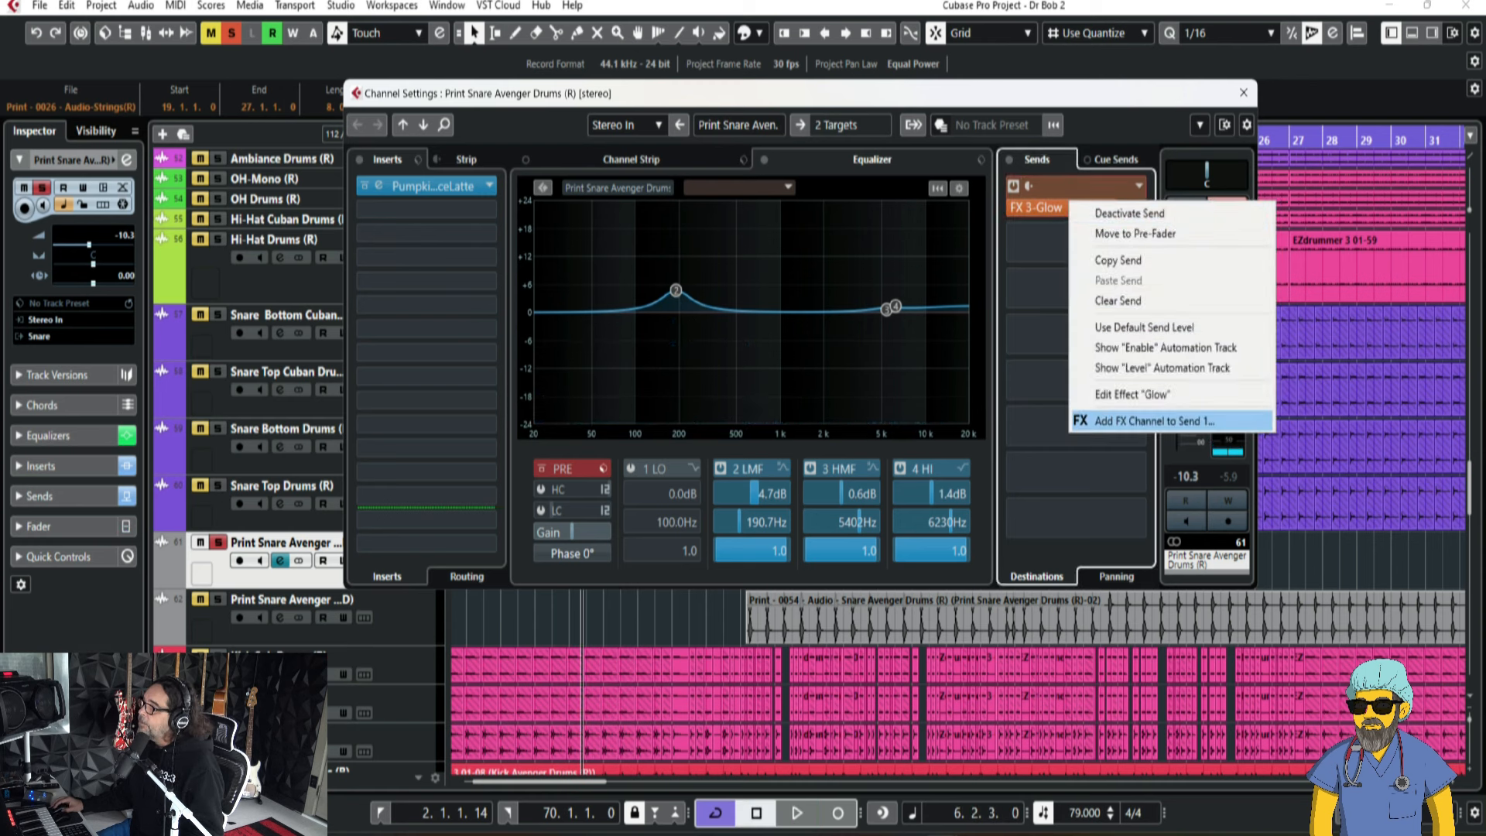
click(1131, 393)
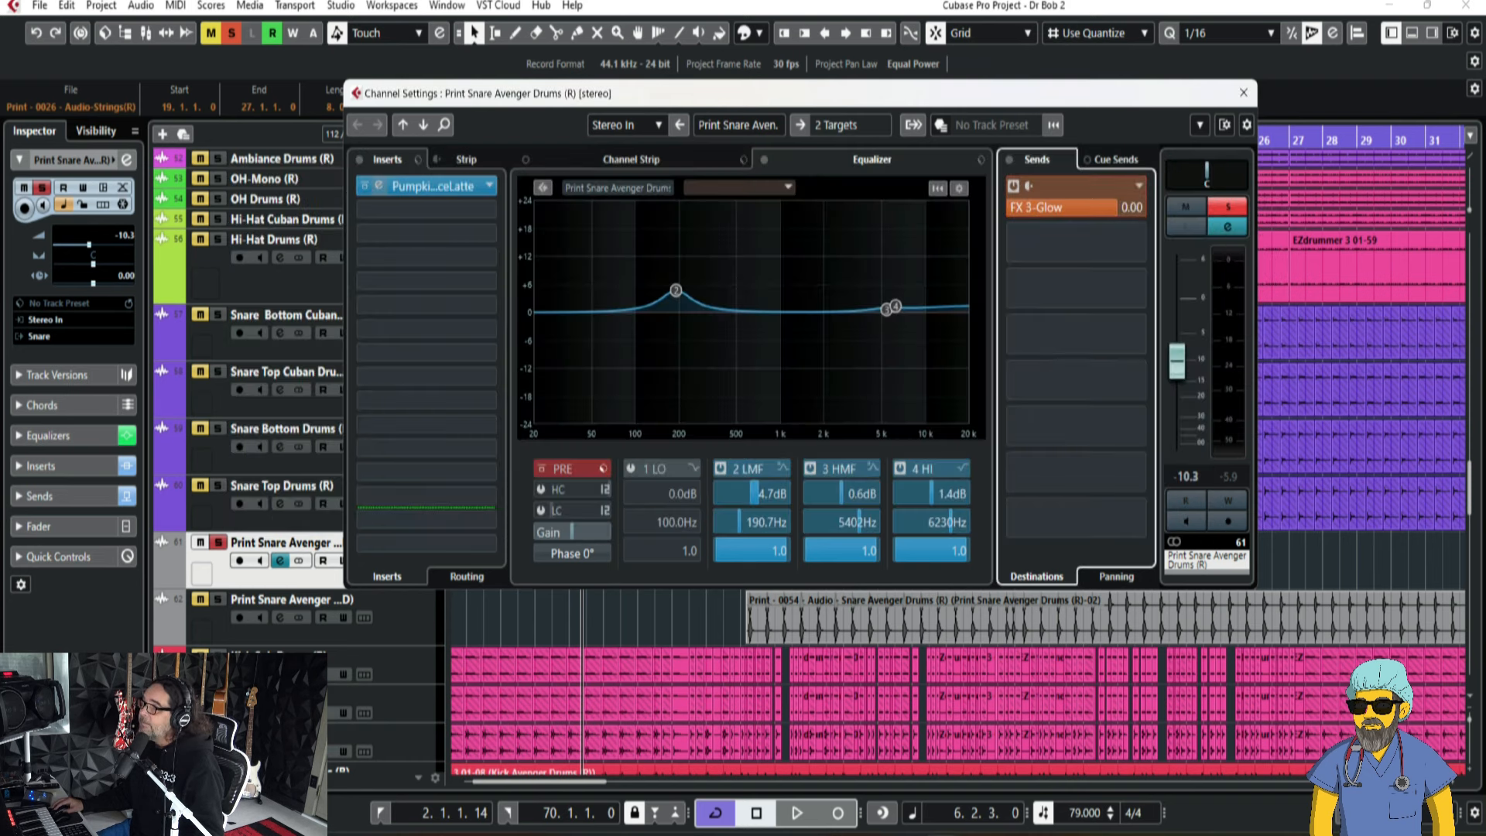
click(376, 185)
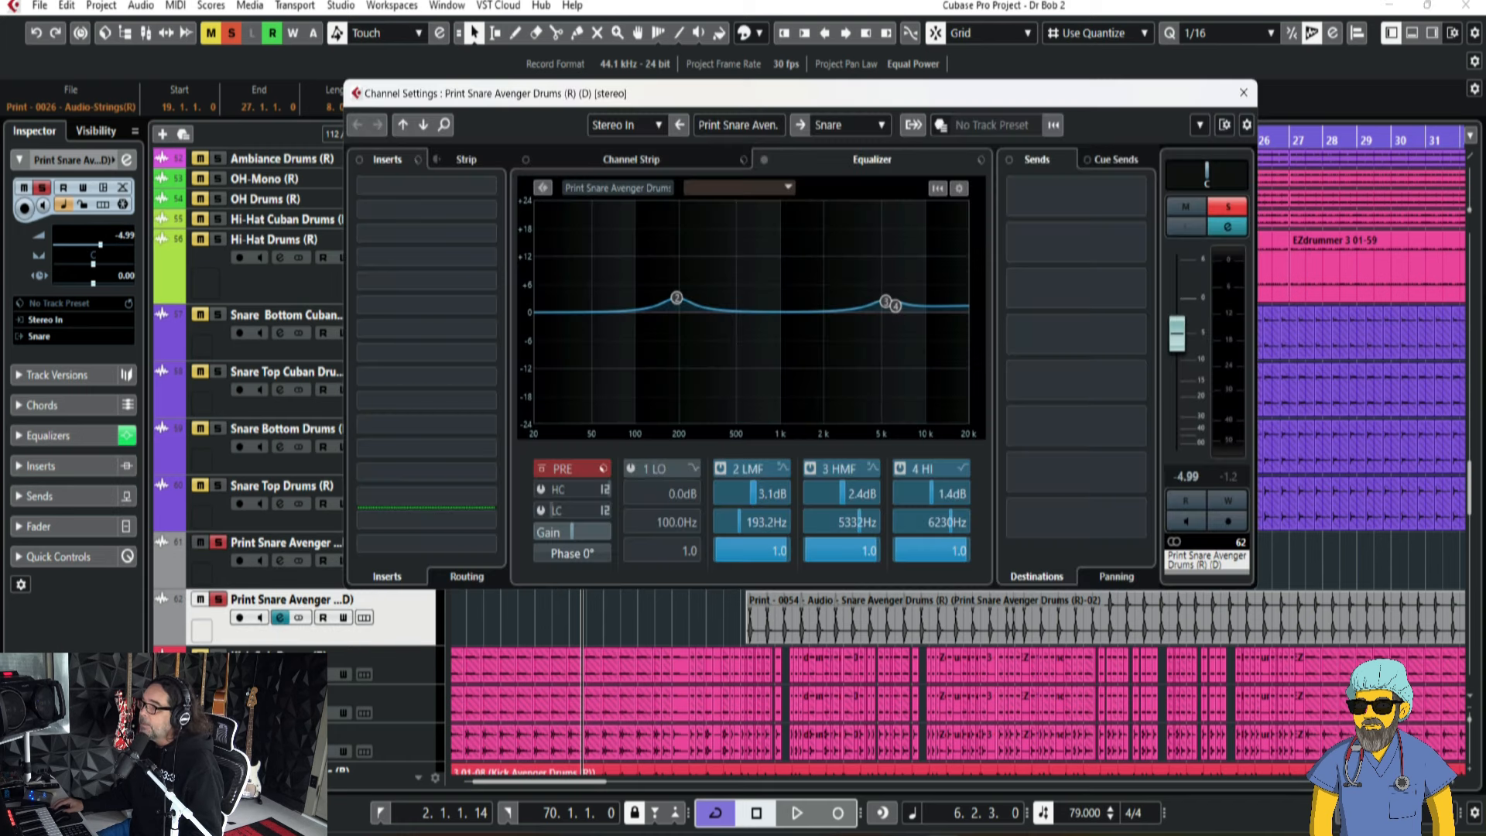
- Close the snare channel settings, then reopen and close the (D) track's settings
click(1242, 93)
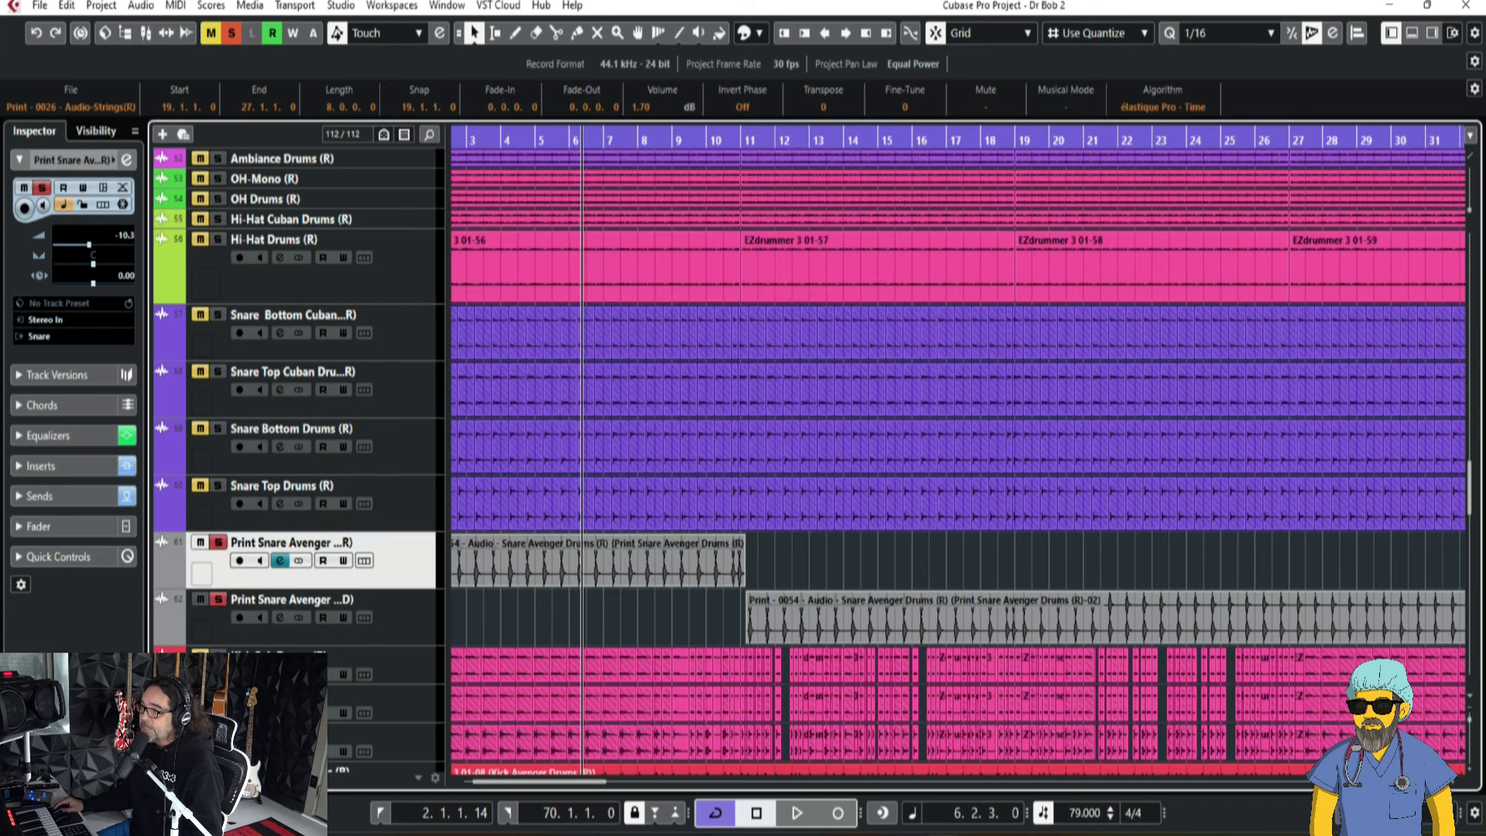
click(279, 560)
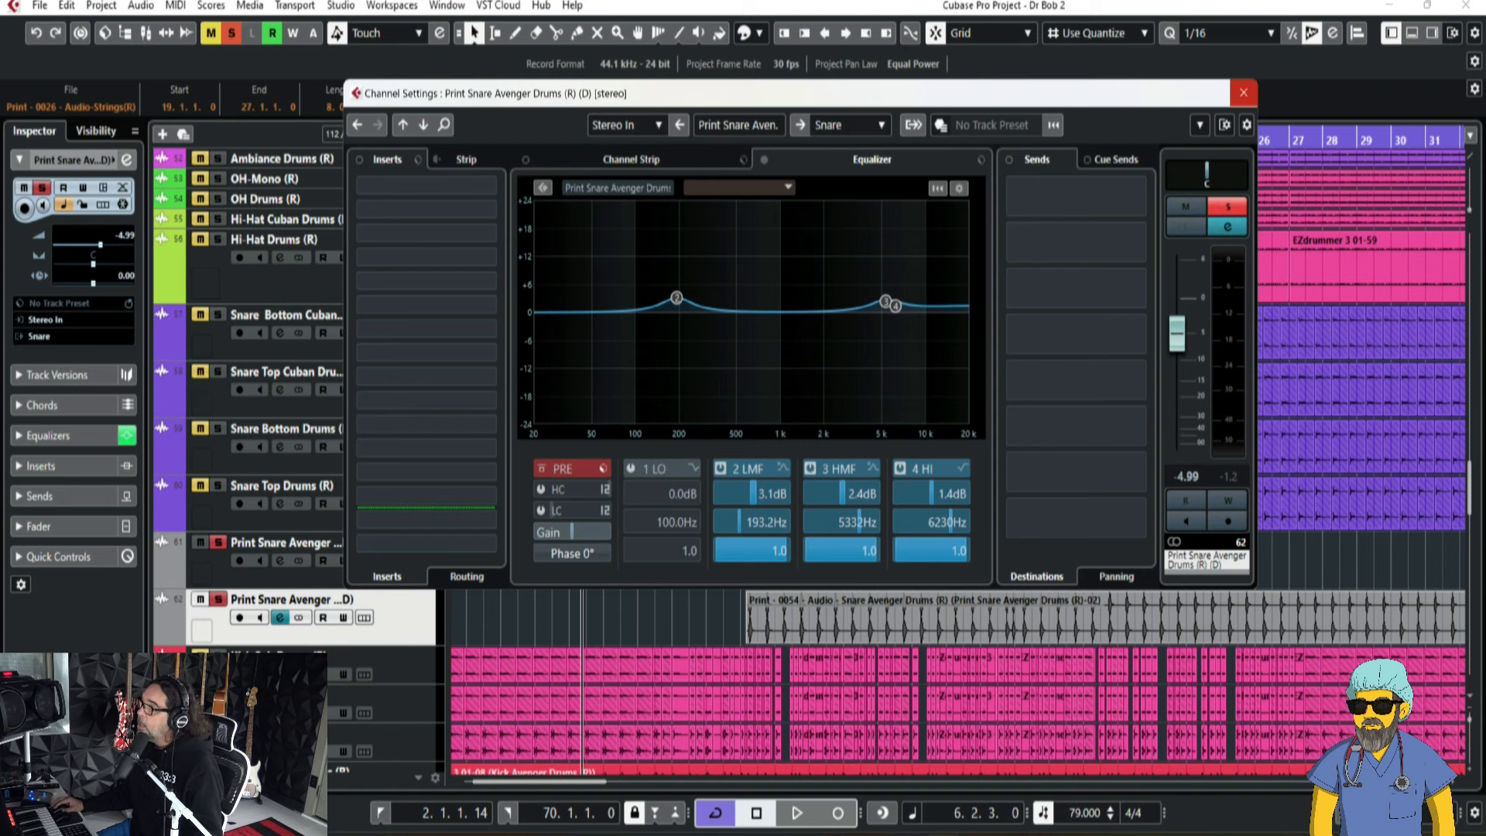
click(1242, 93)
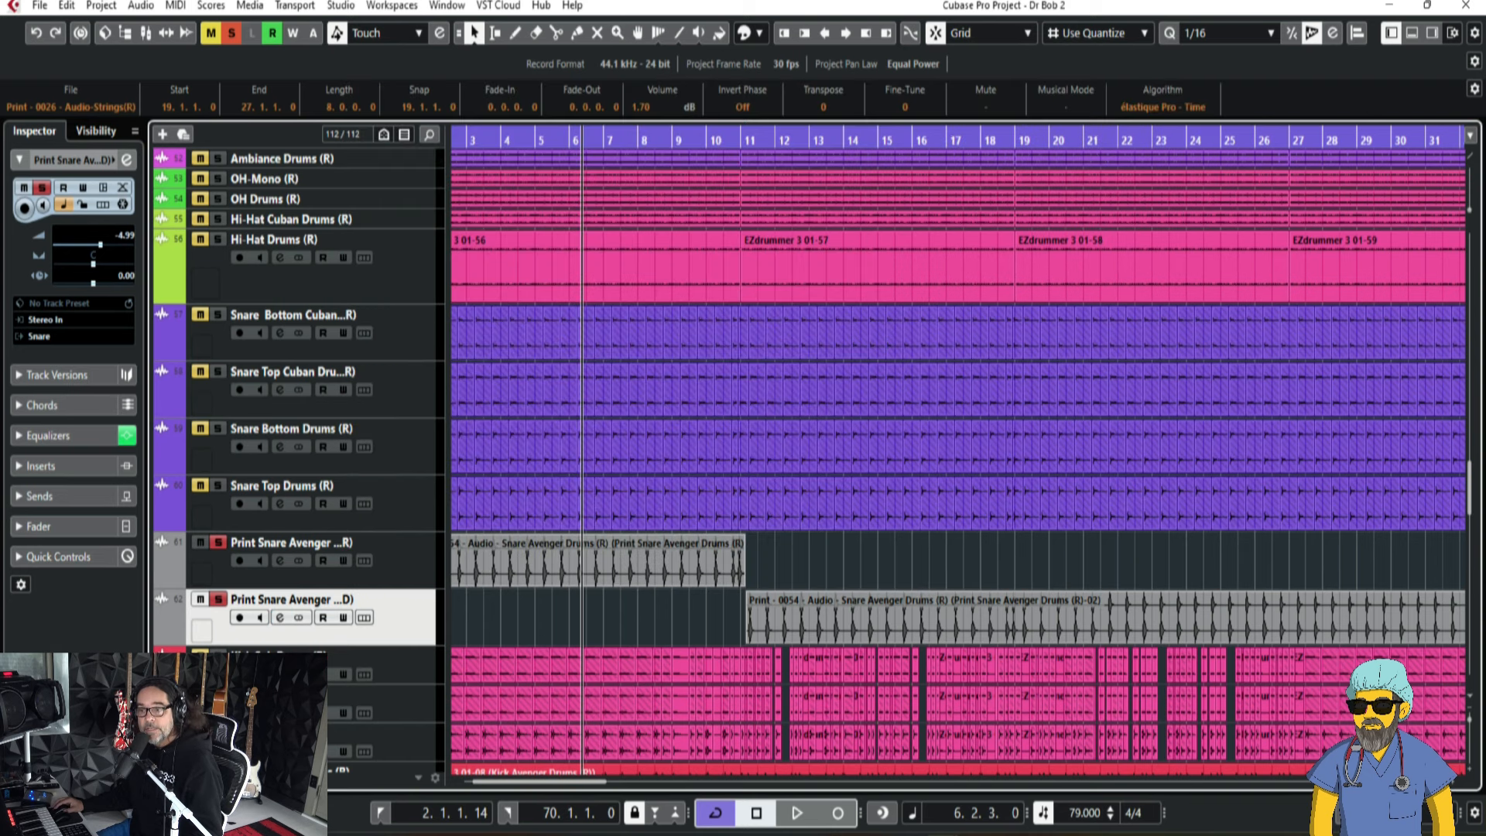
- Play the verse to hear the snare switch, and show the original snare's settings
click(797, 813)
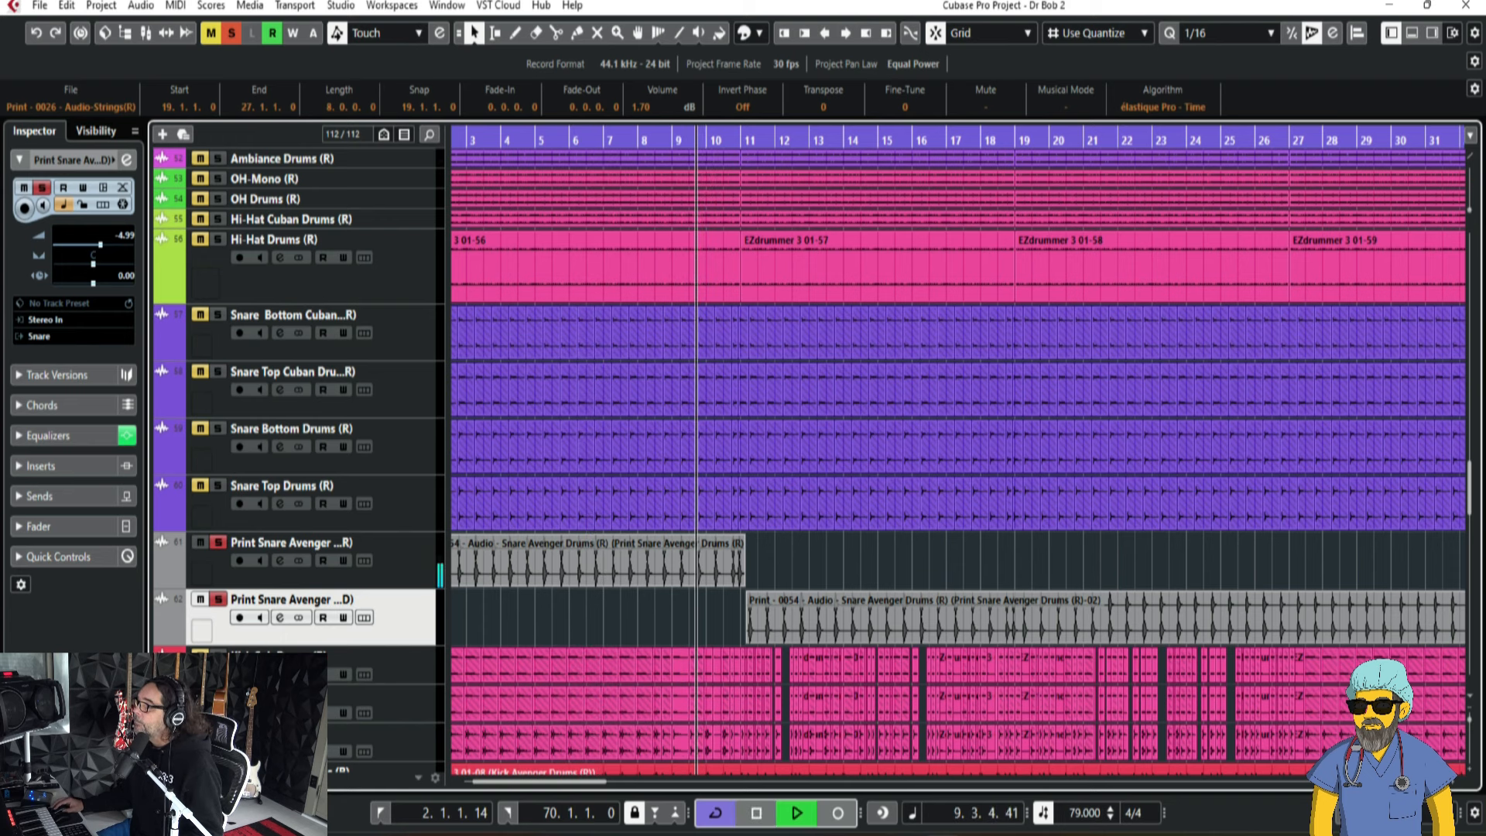
scroll(right, 3)
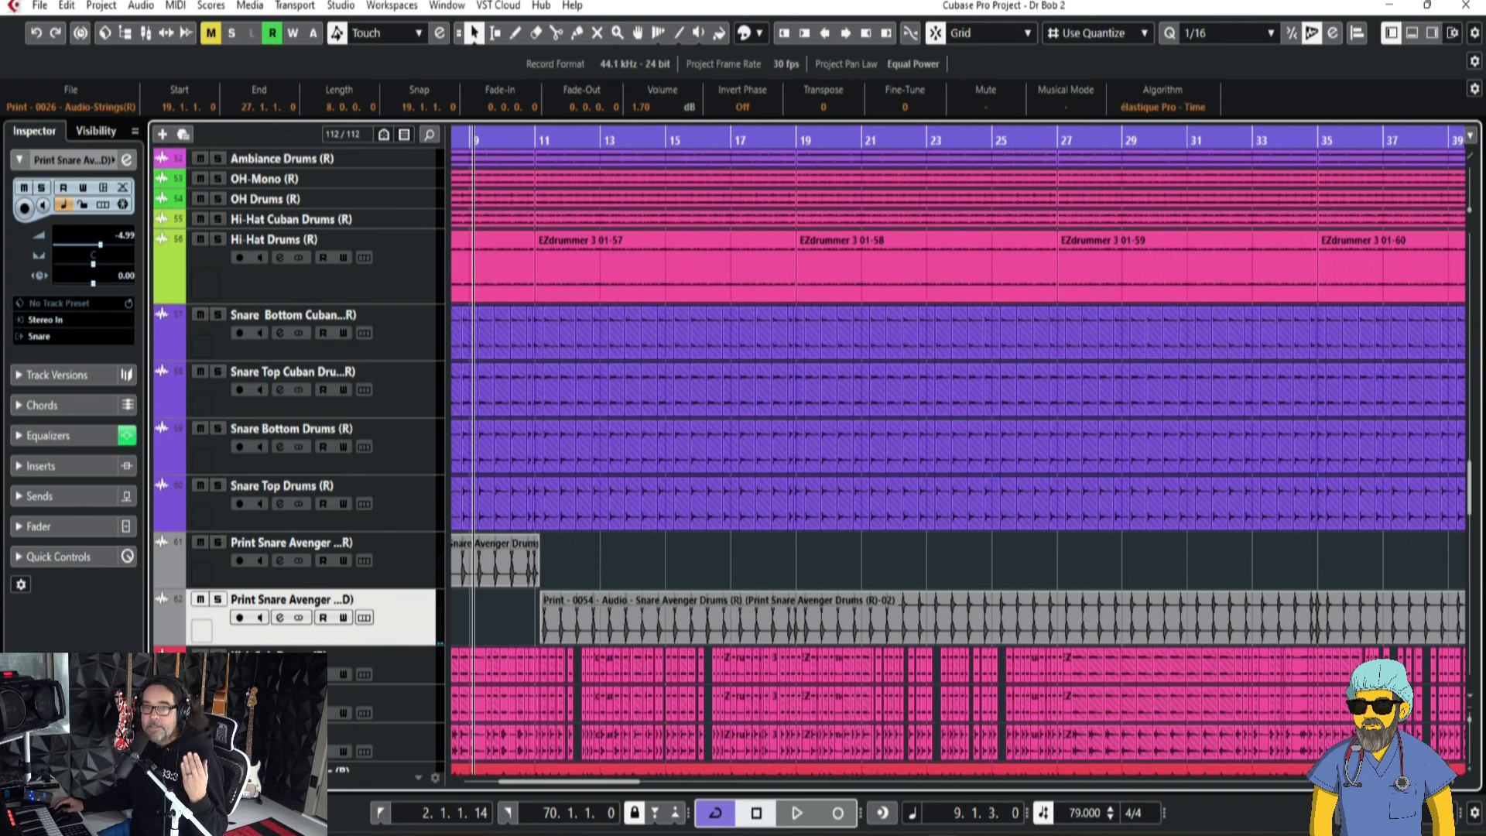
click(797, 813)
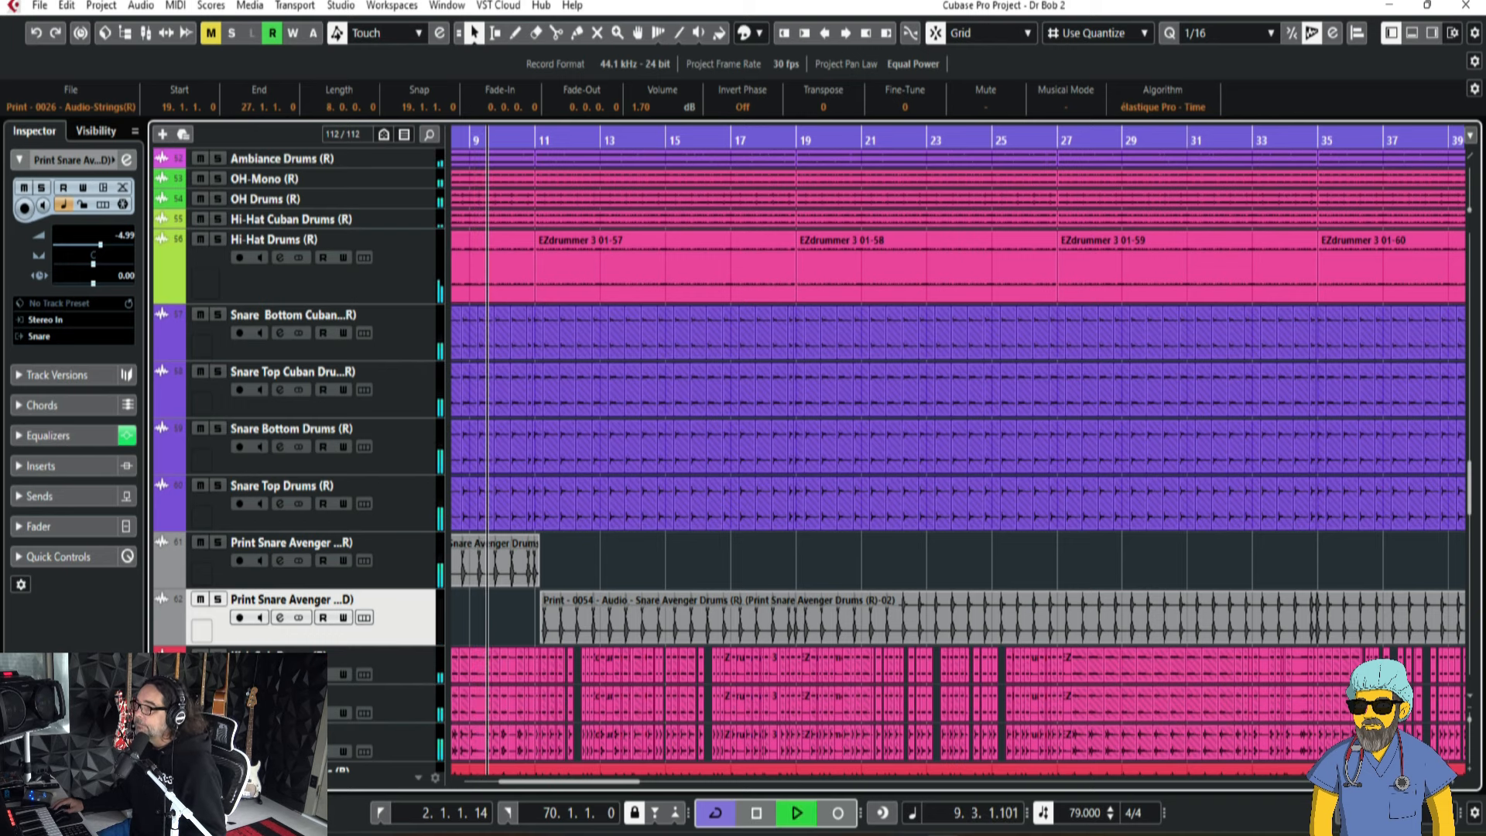
click(279, 561)
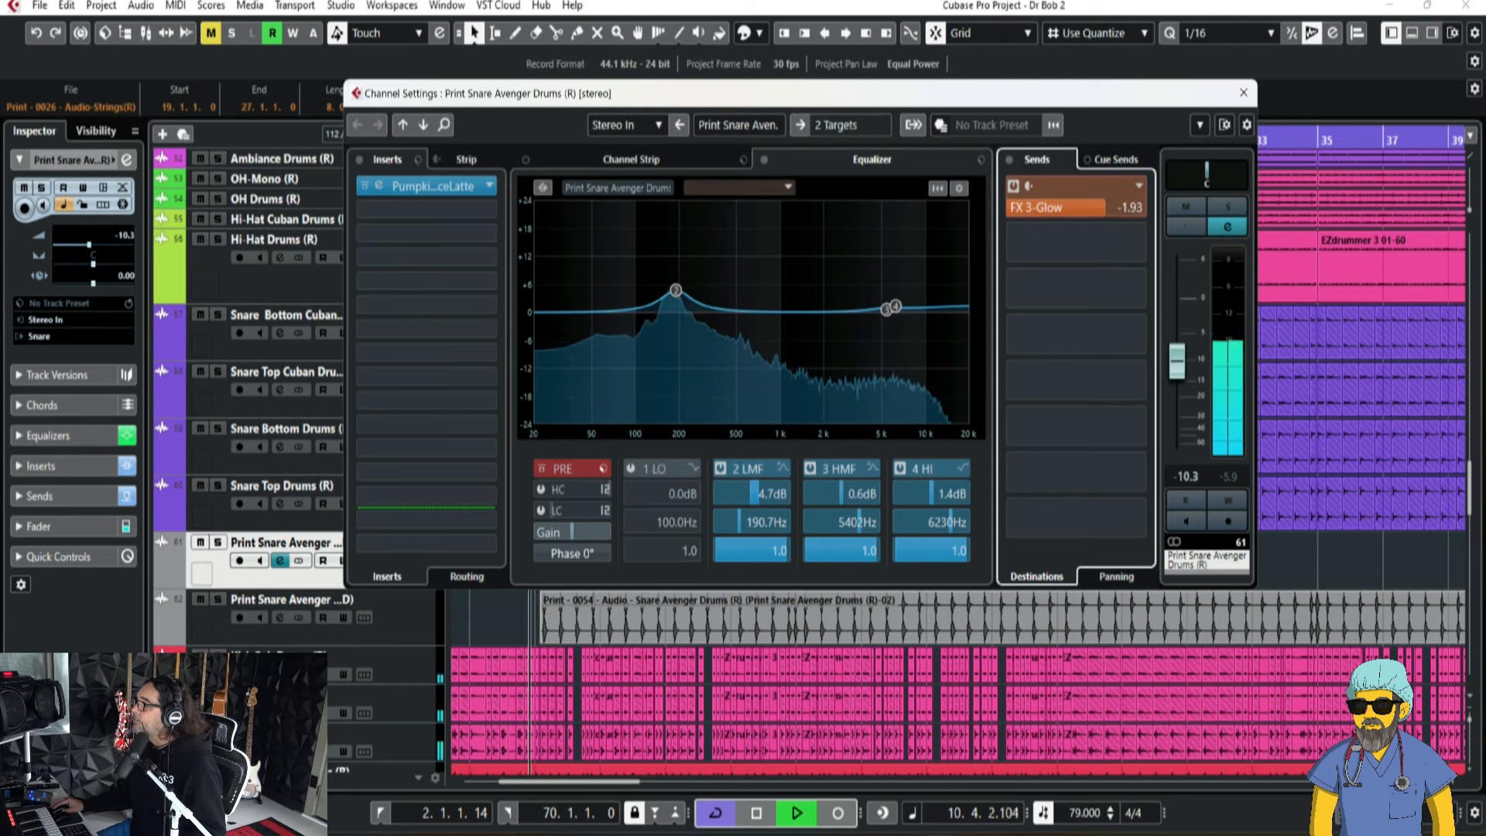
click(1242, 93)
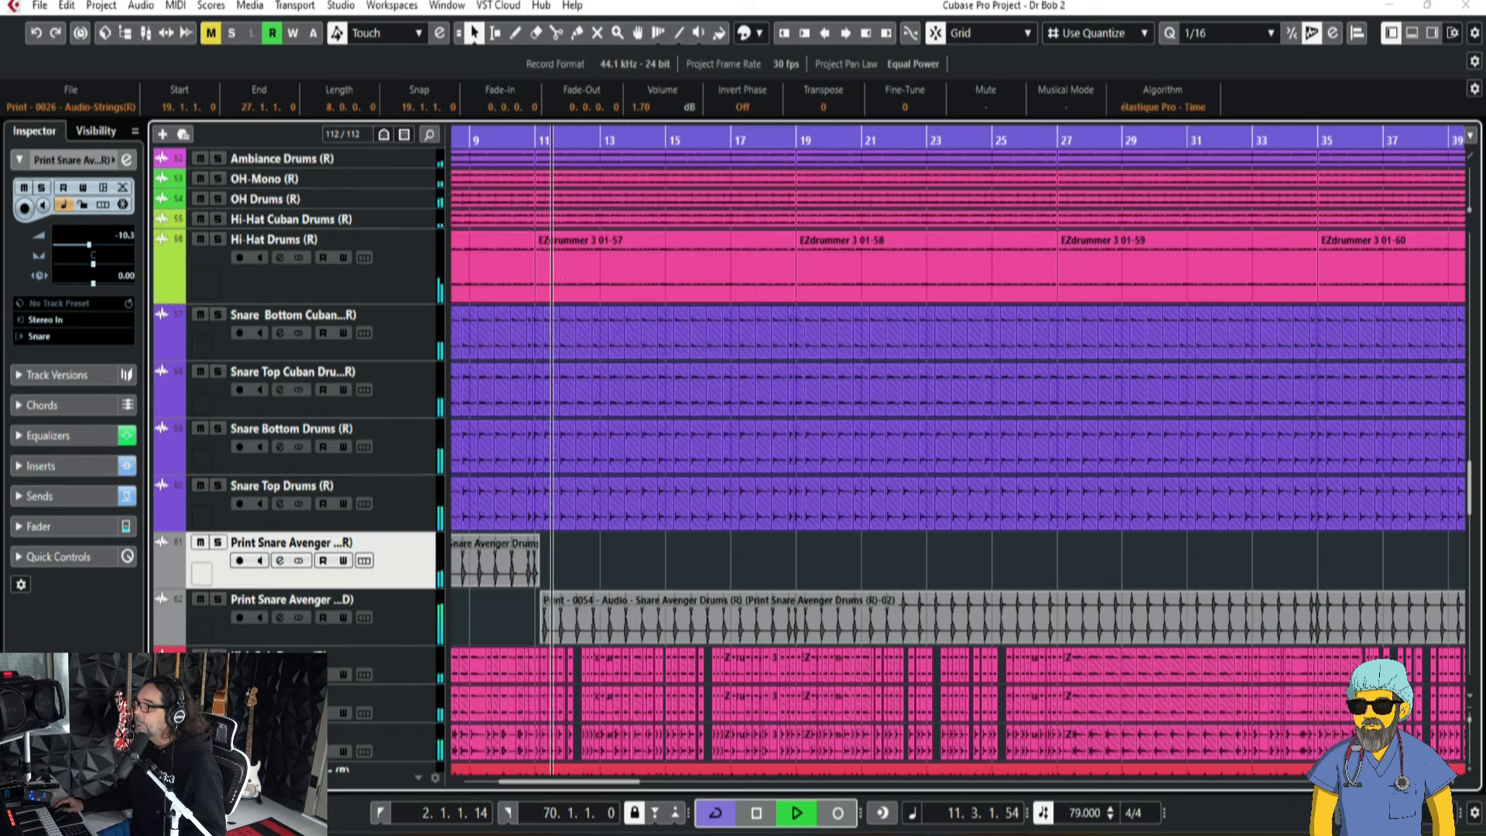
click(279, 616)
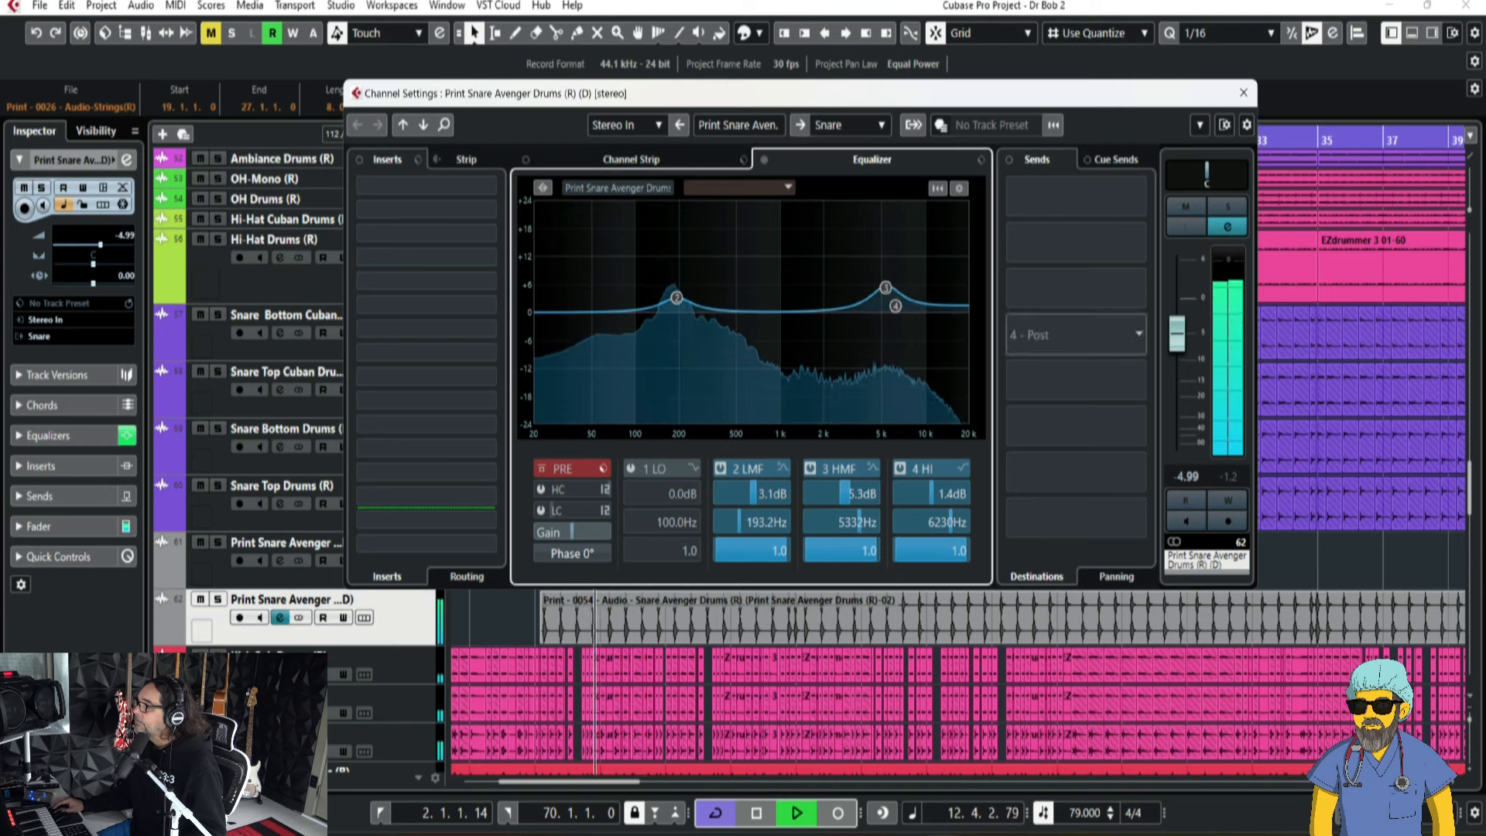
click(1242, 93)
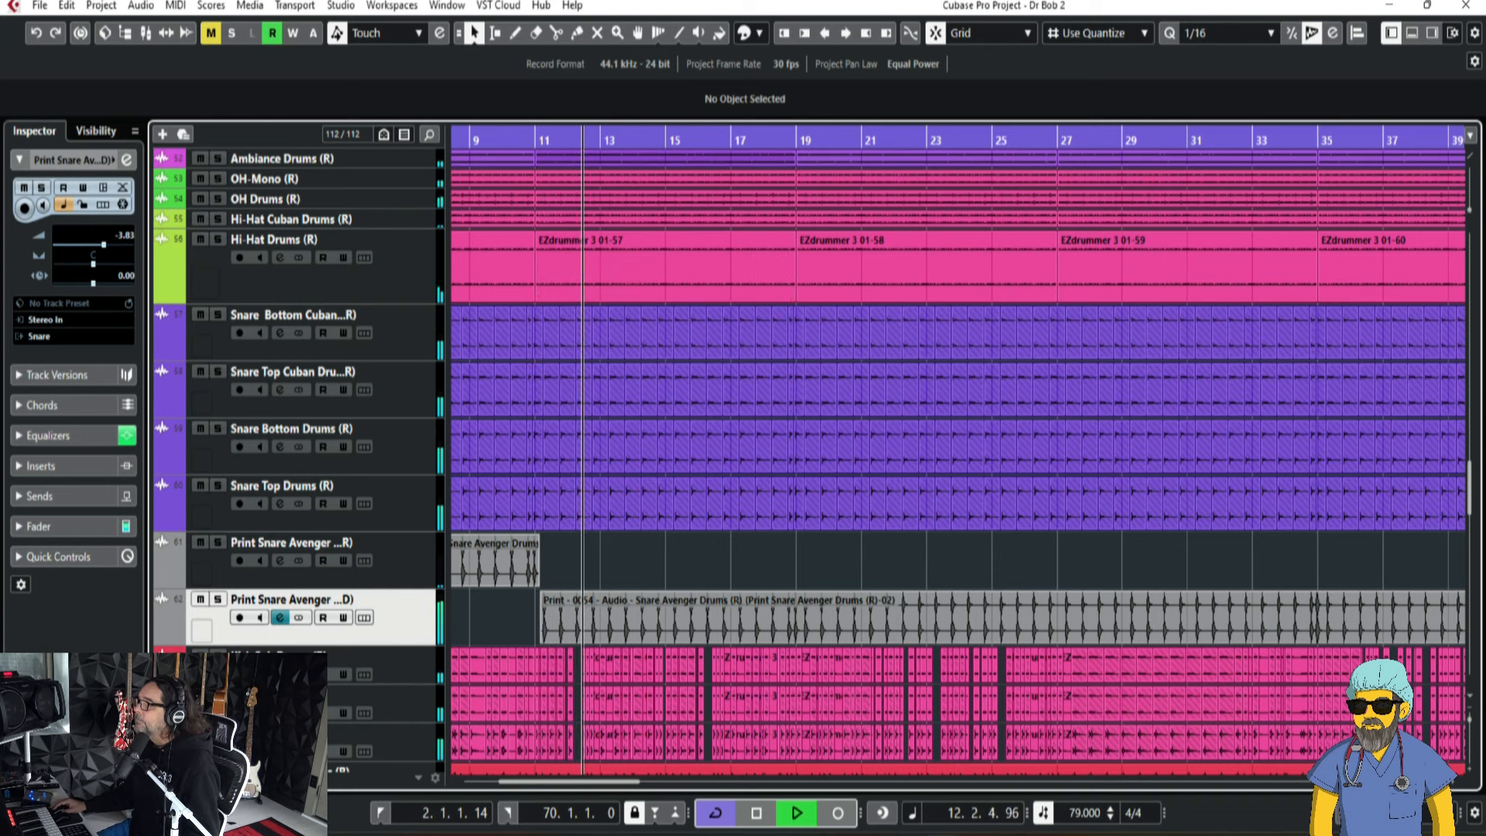
click(797, 812)
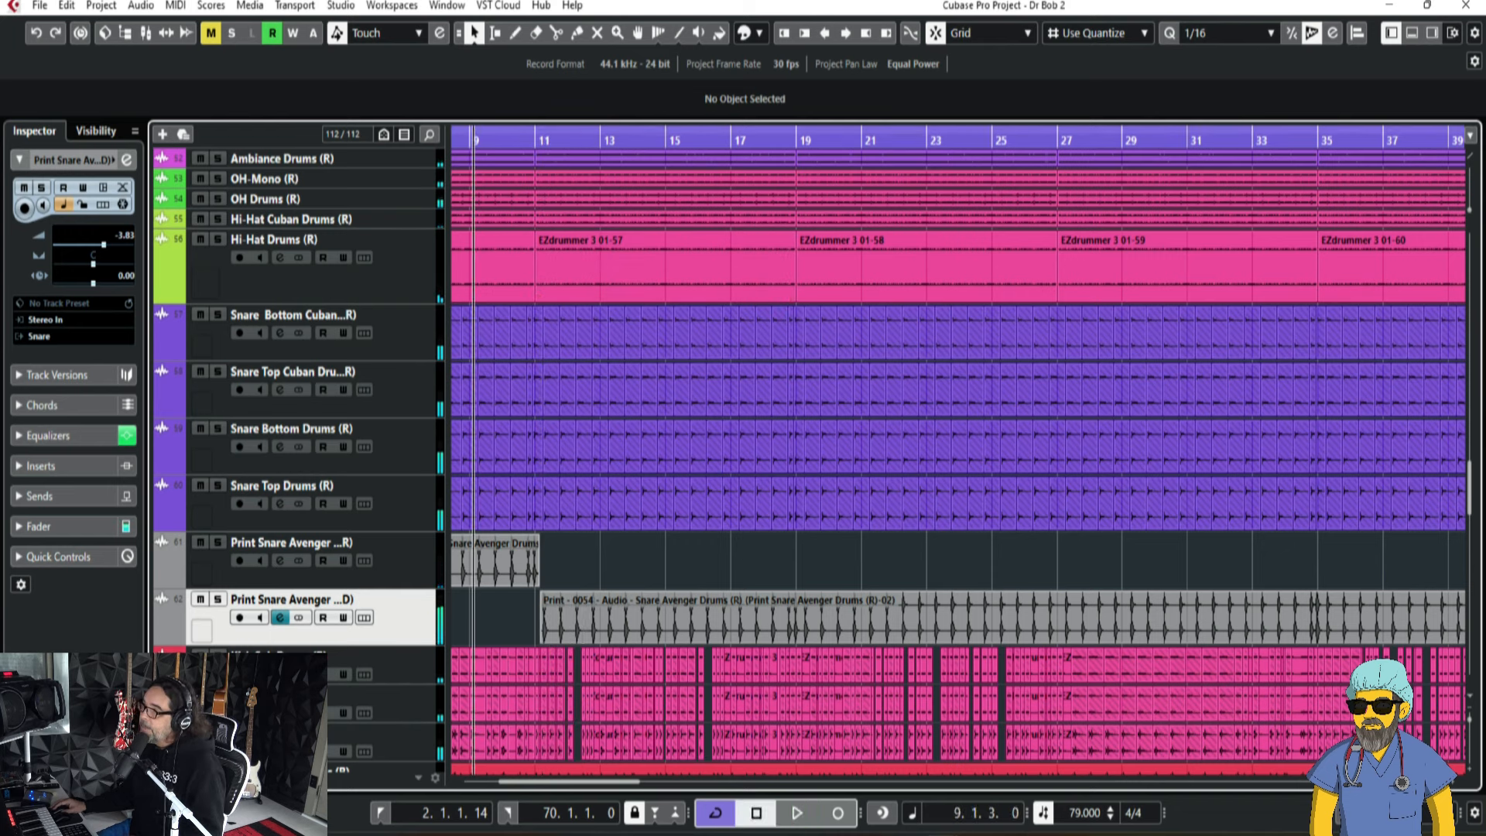